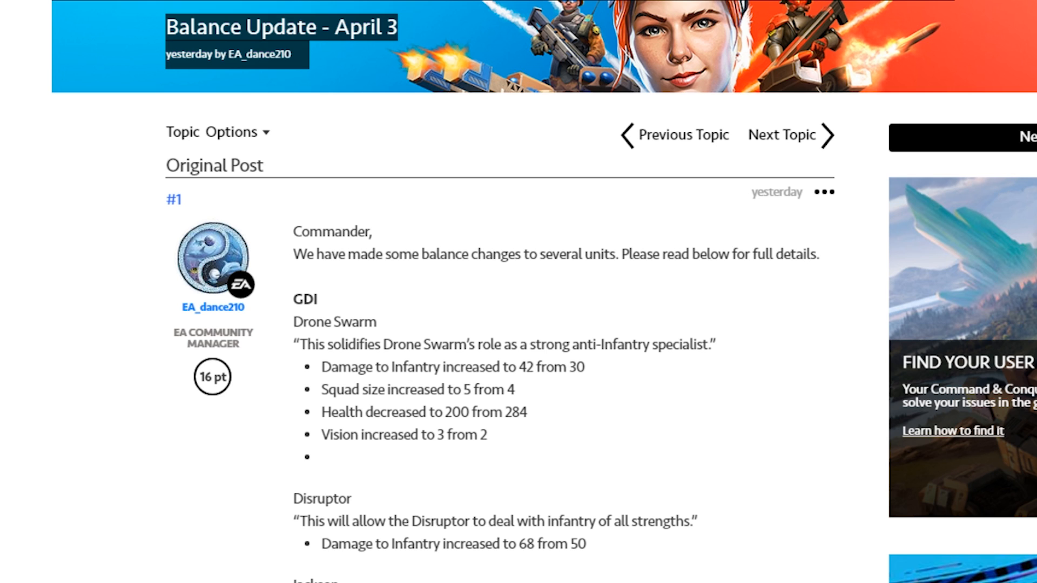
mouse_move(589, 378)
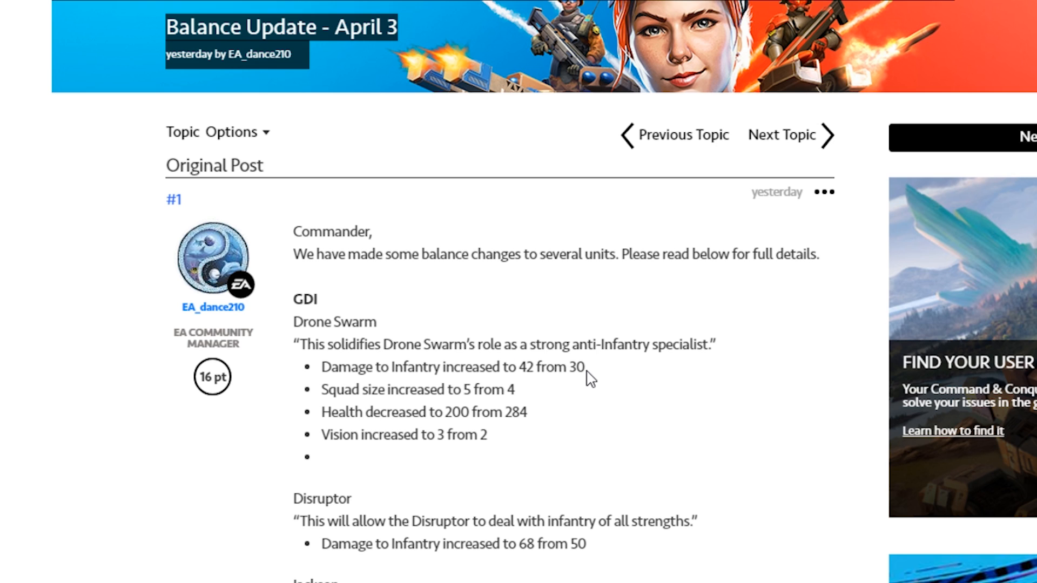
mouse_move(496, 392)
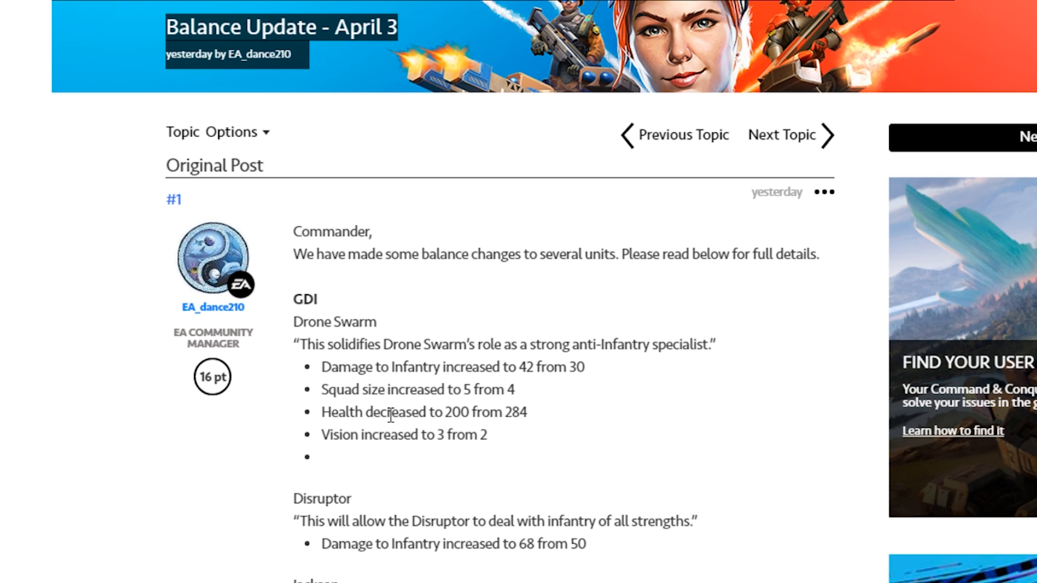
mouse_move(524, 413)
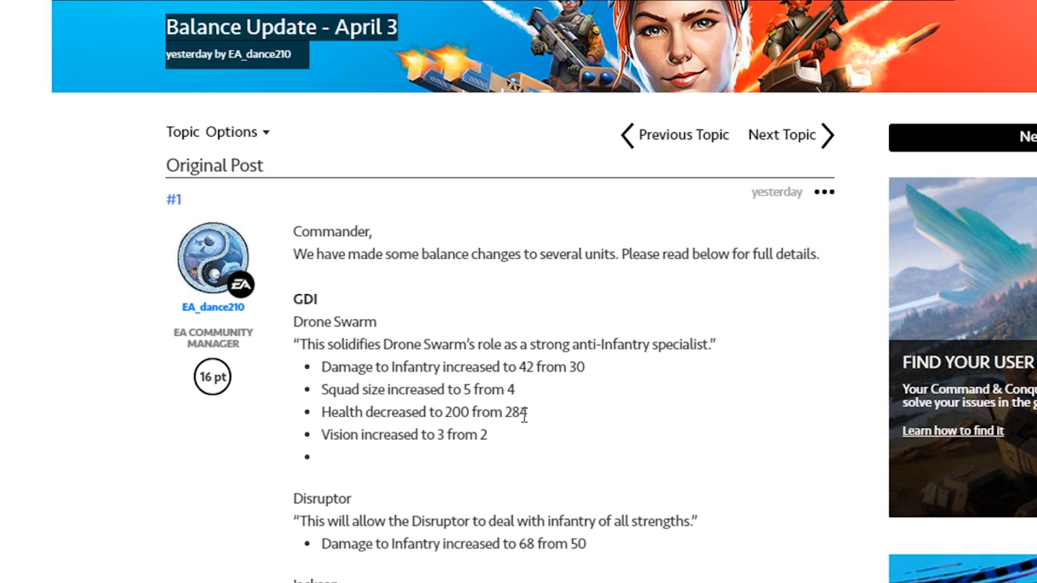
Highlight the health change '200 from 284' and the new squad size 5.
left_click_drag(445, 412, 528, 412)
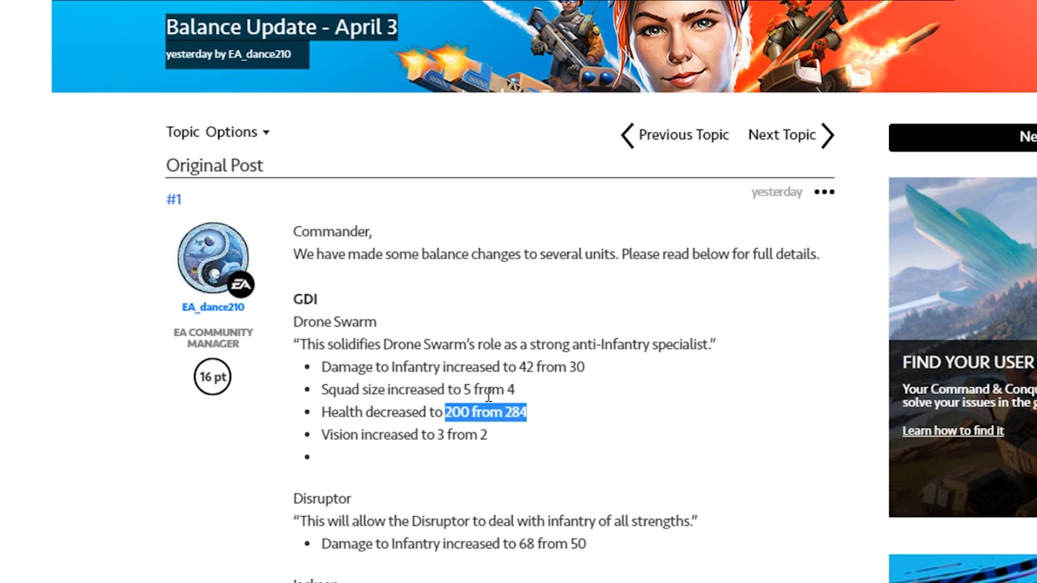
left_click(529, 390)
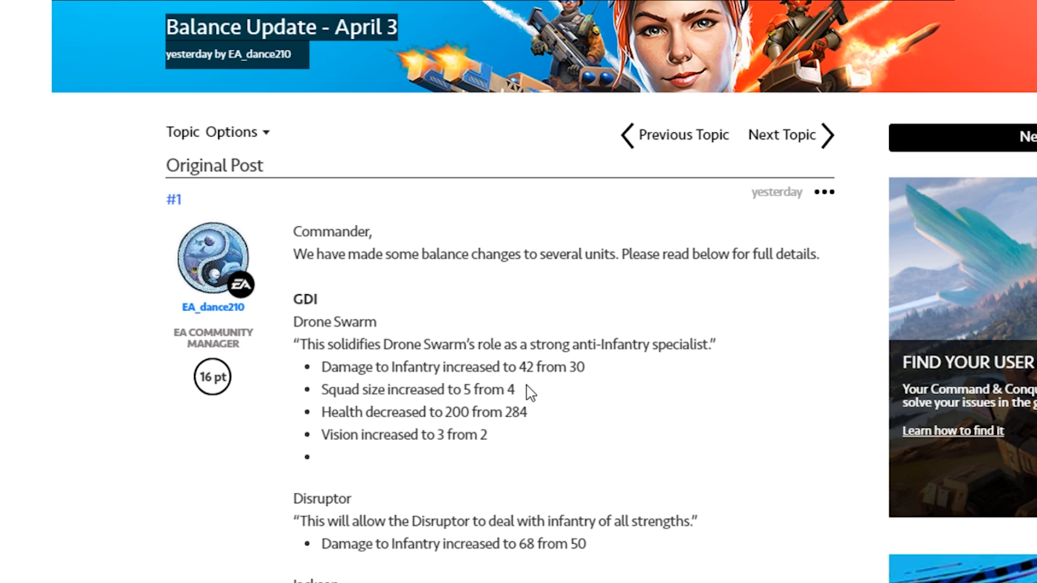
double_click(468, 390)
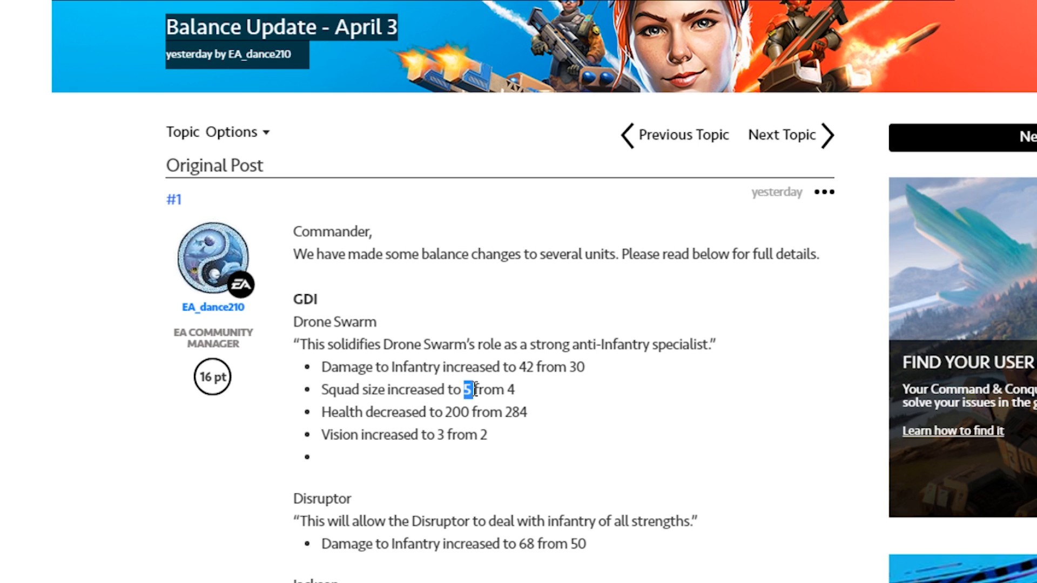
mouse_move(521, 363)
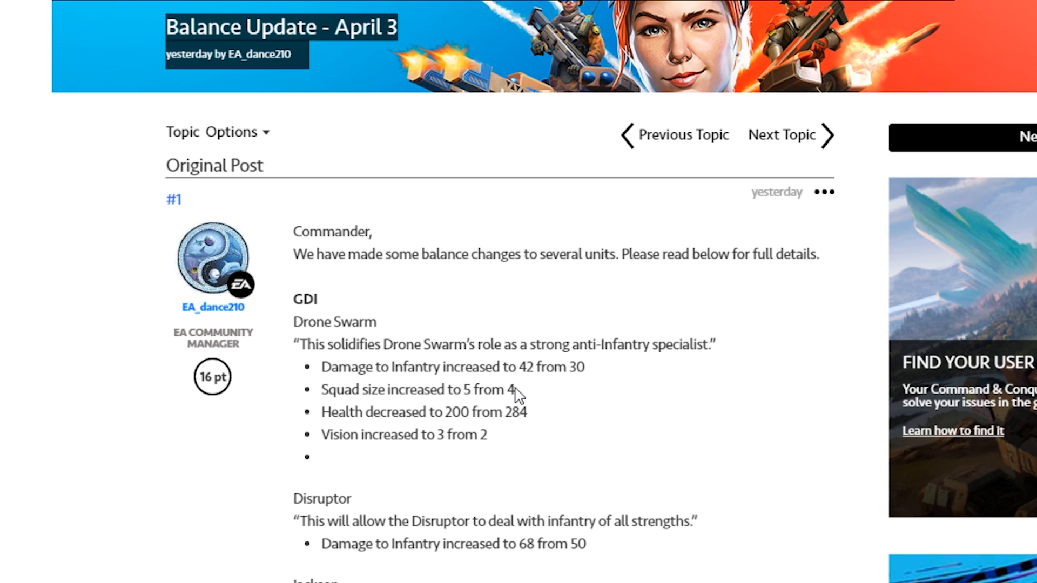
mouse_move(512, 390)
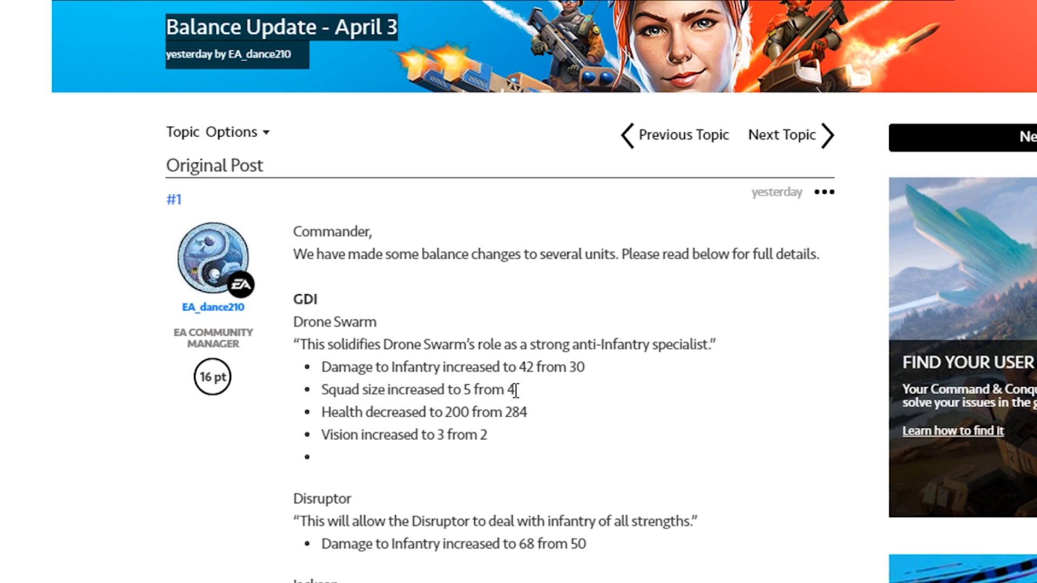
mouse_move(485, 398)
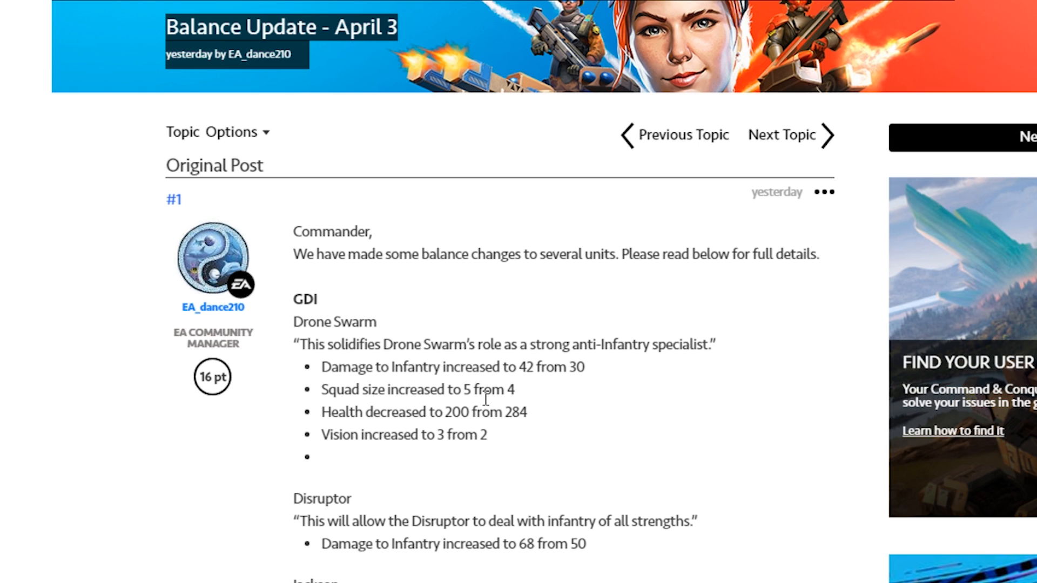
mouse_move(526, 371)
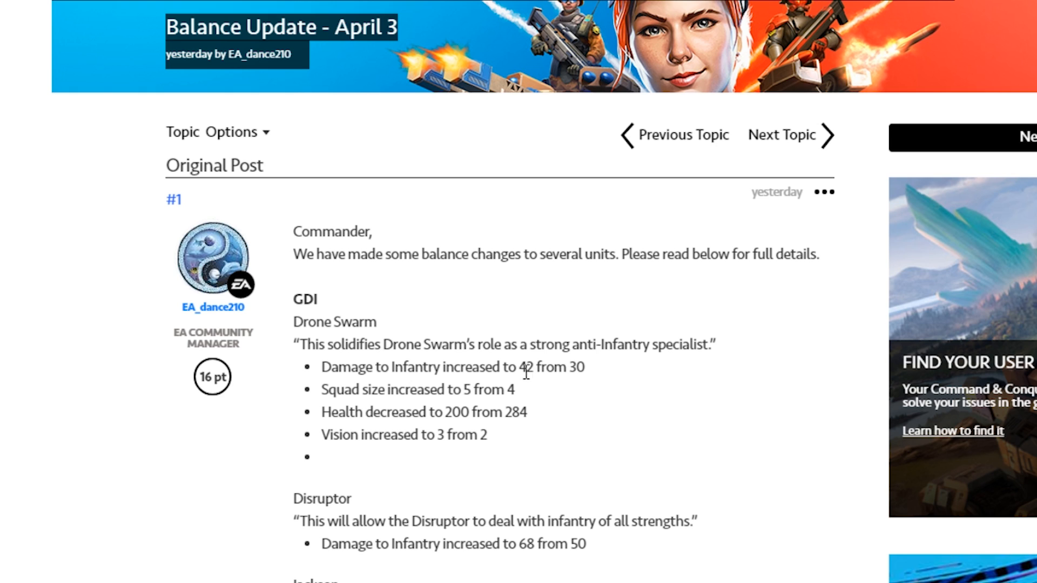
double_click(527, 367)
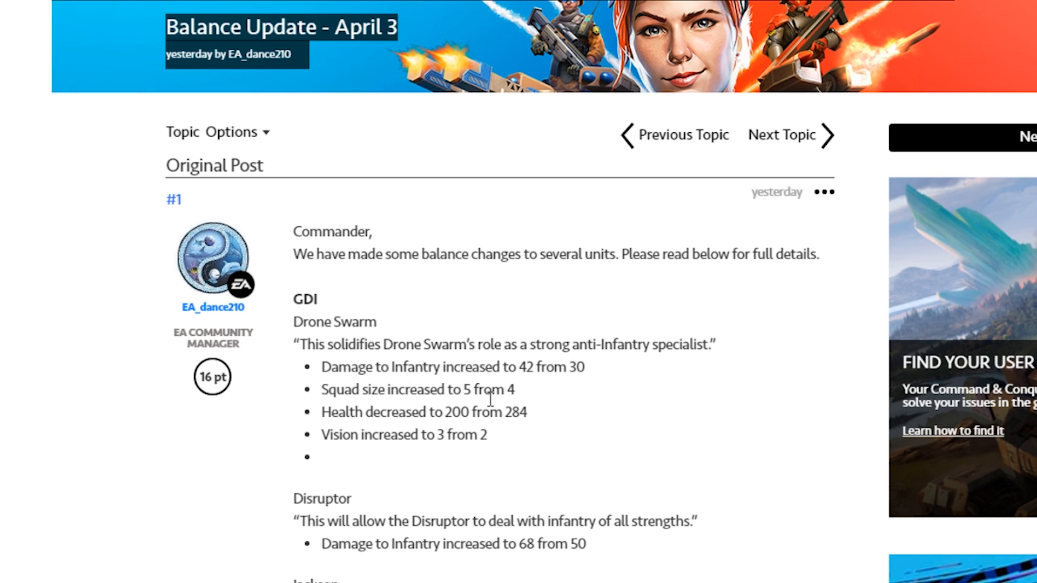
mouse_move(449, 319)
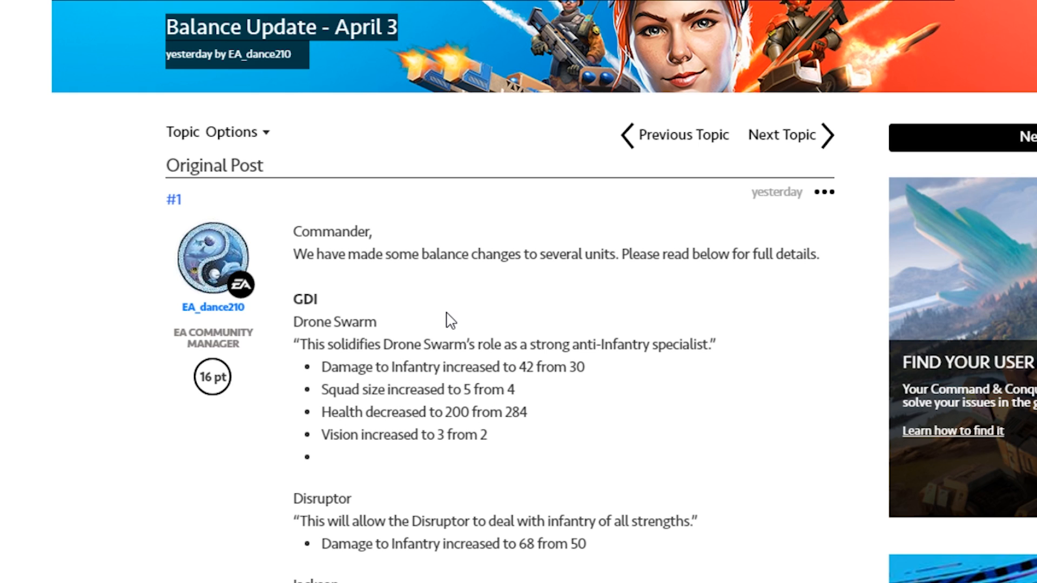
mouse_move(457, 345)
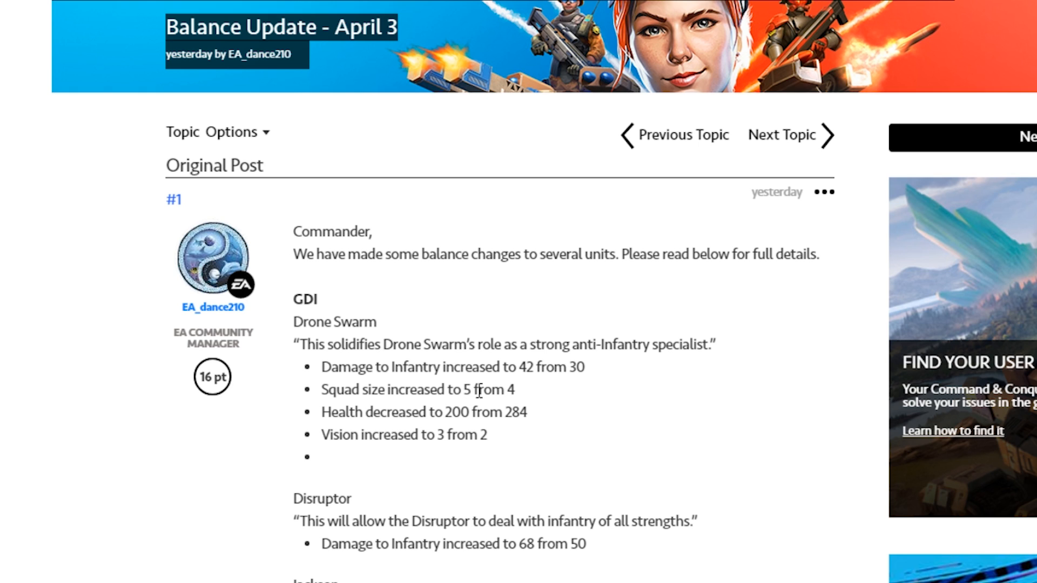
mouse_move(475, 389)
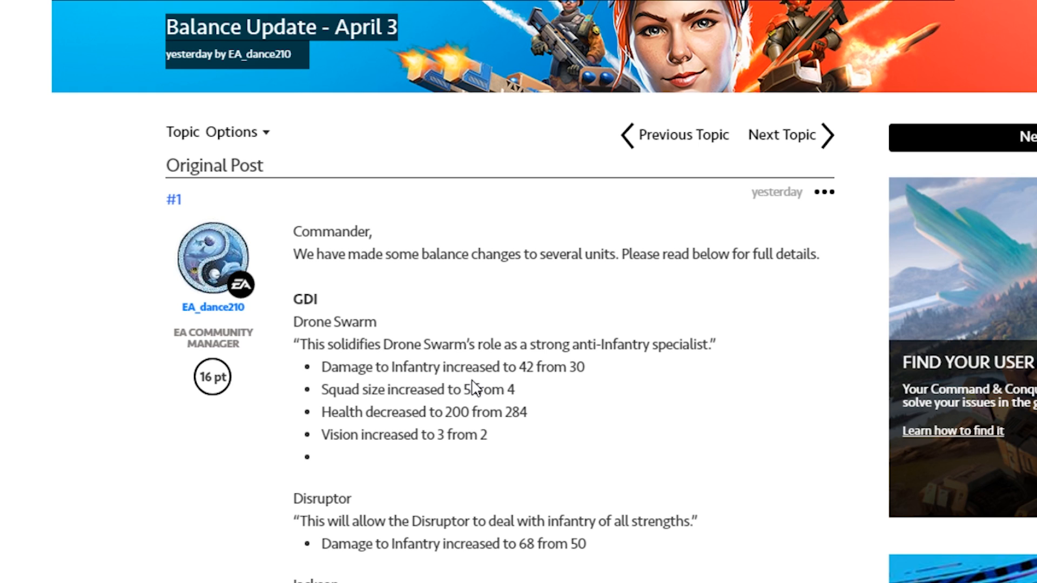
mouse_move(524, 397)
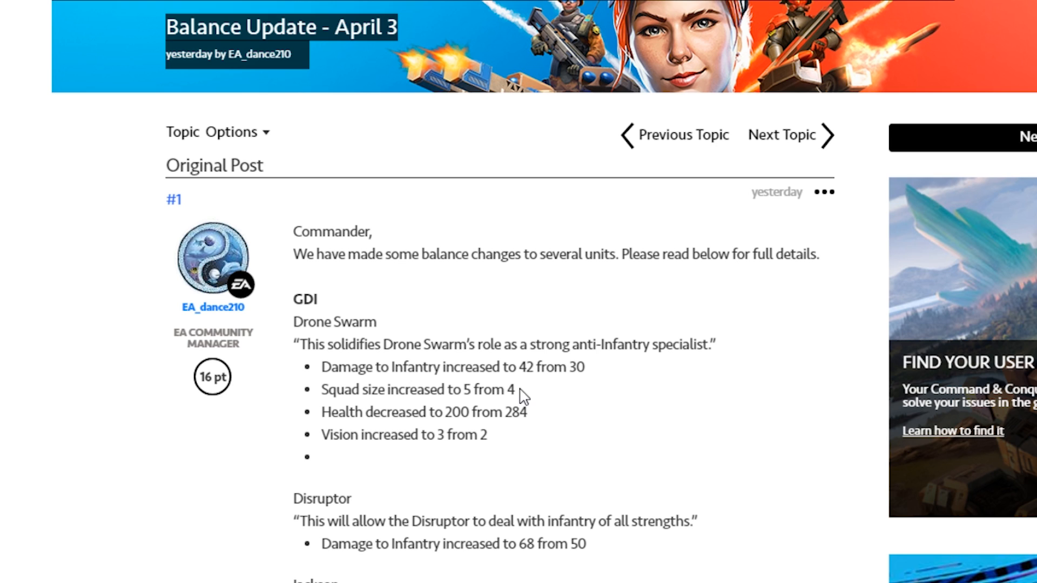
mouse_move(492, 389)
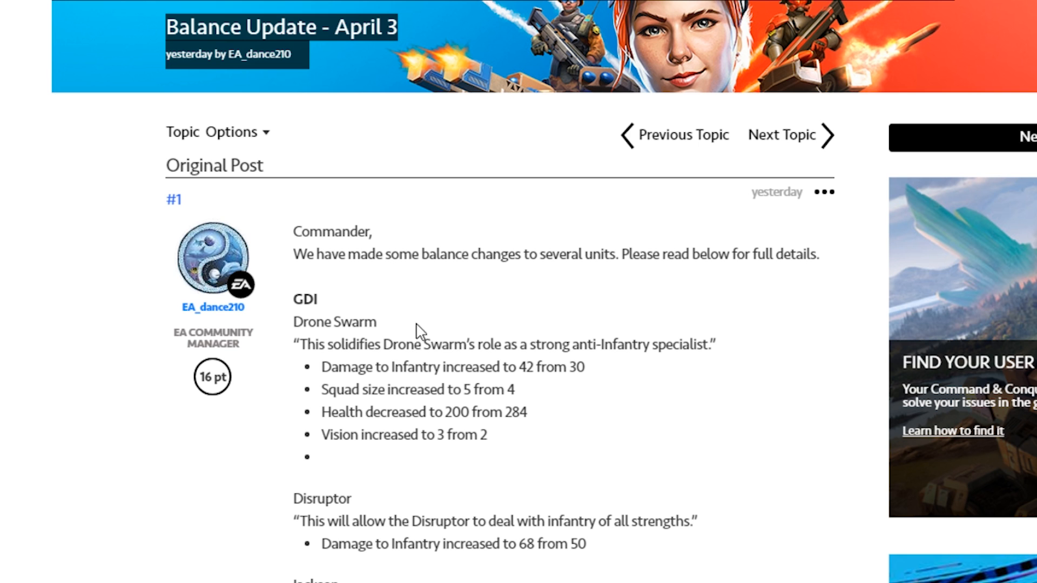
Scroll down to the Jackson and MG Squad sections and clear the Disruptor damage highlight.
scroll("down", 3)
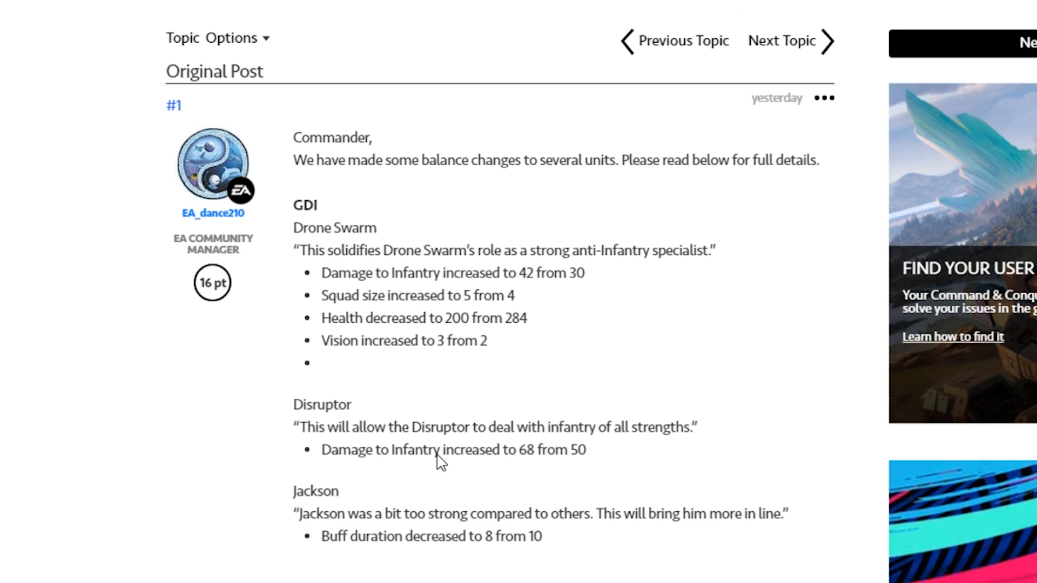
scroll("down", 3)
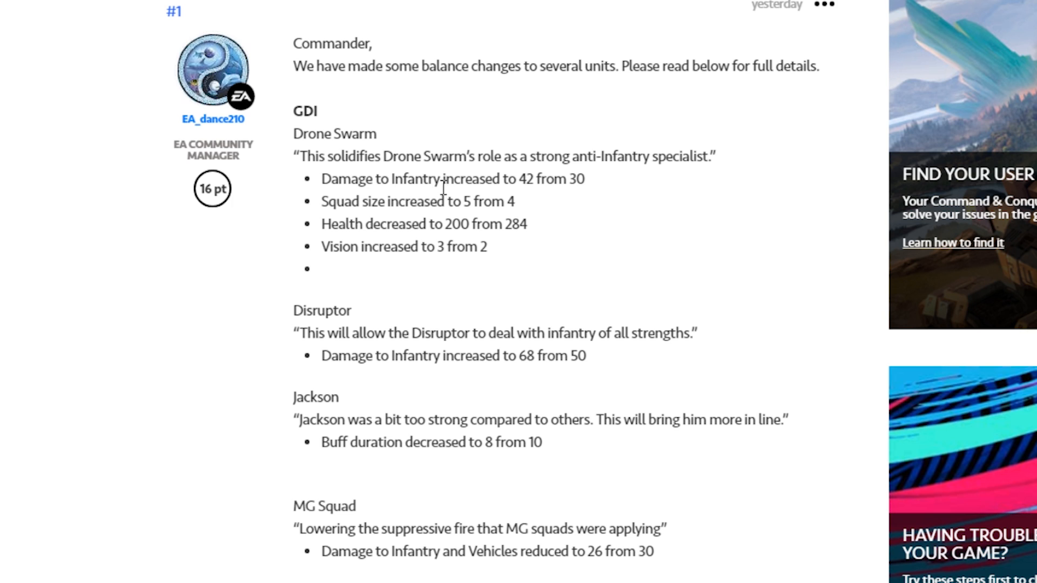
mouse_move(330, 188)
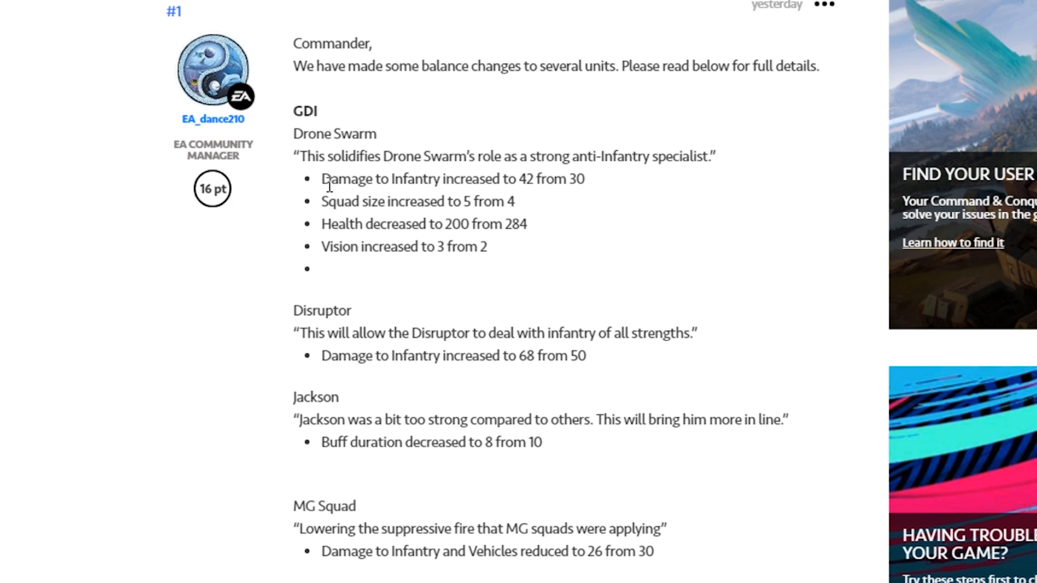
mouse_move(360, 267)
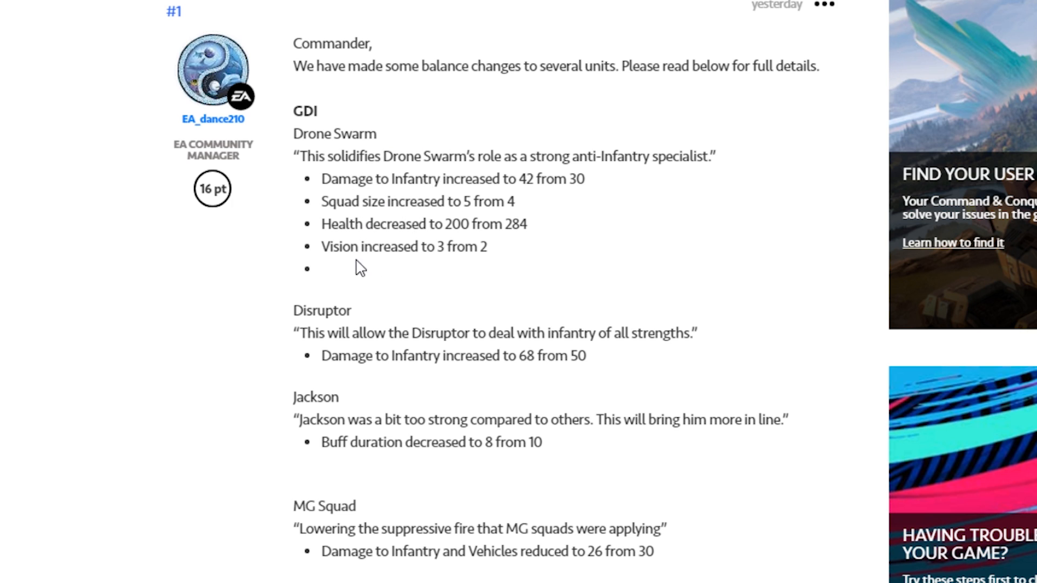
mouse_move(404, 326)
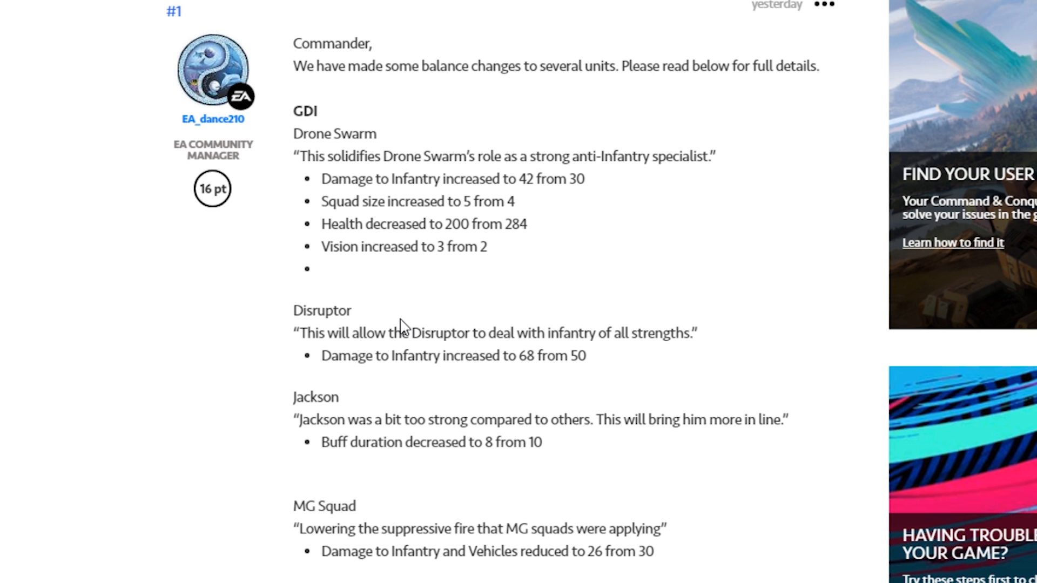
mouse_move(604, 357)
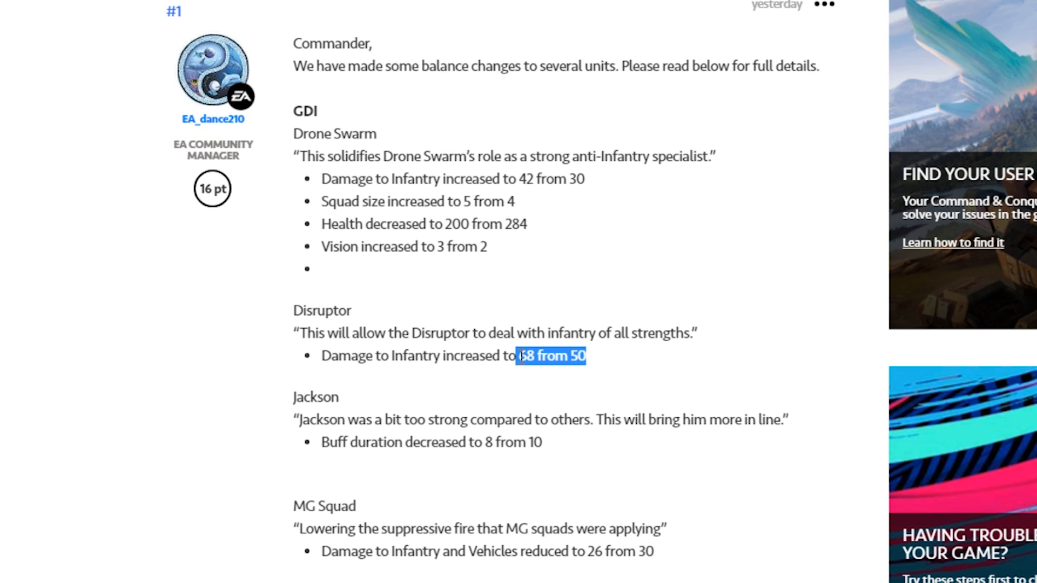
left_click(592, 362)
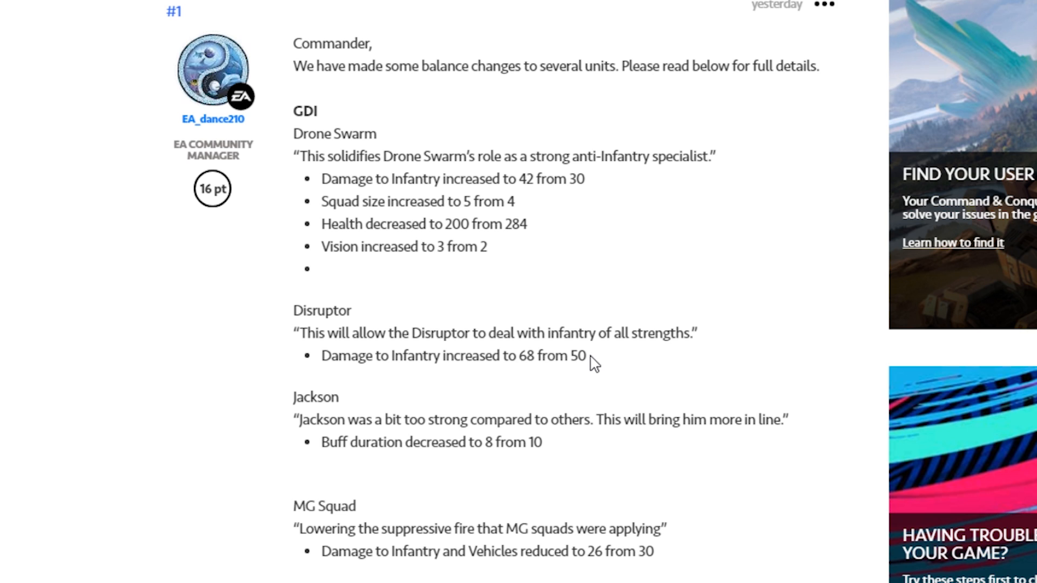
mouse_move(516, 374)
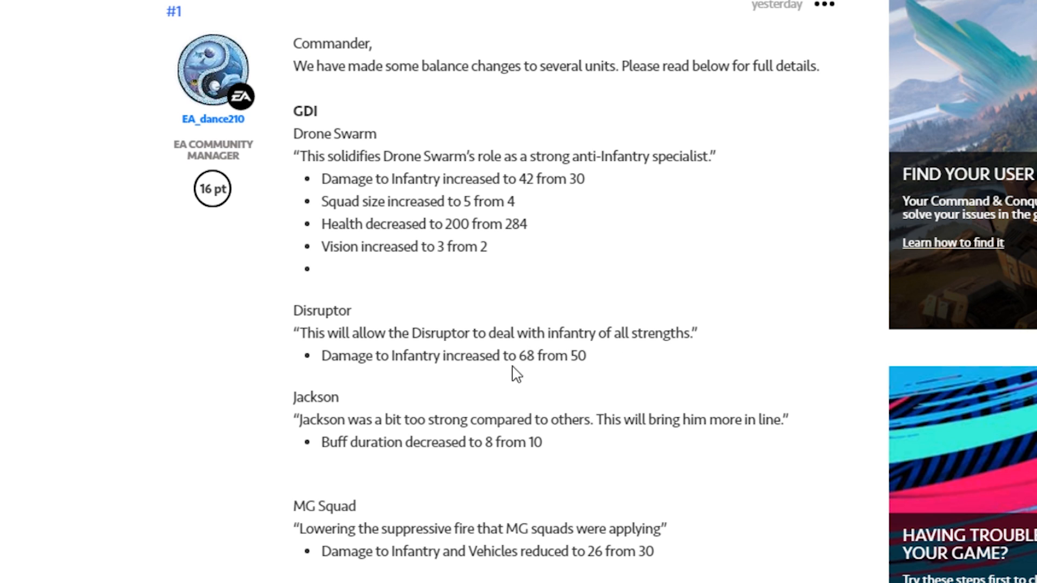
mouse_move(430, 329)
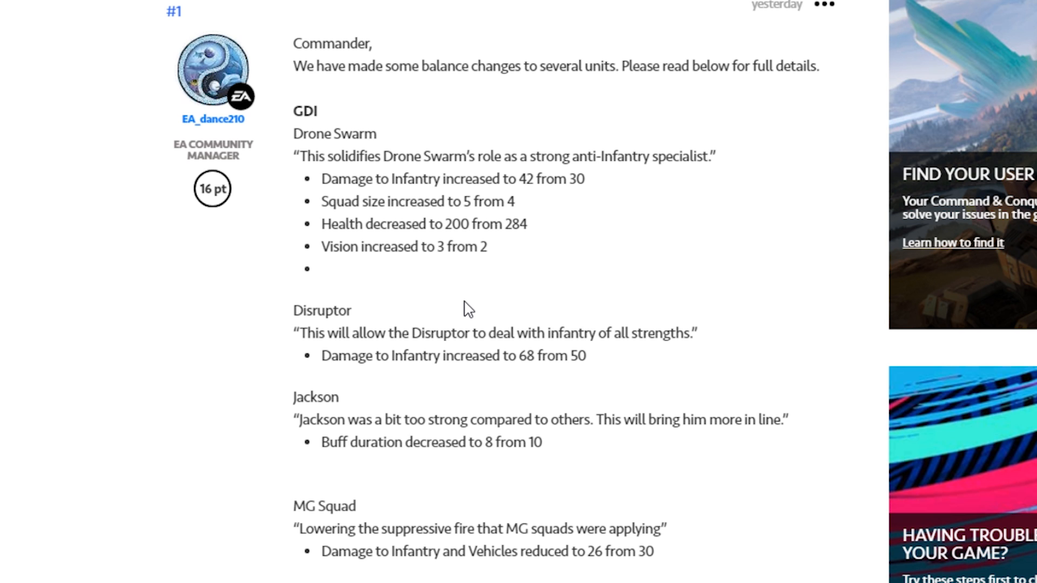
mouse_move(488, 285)
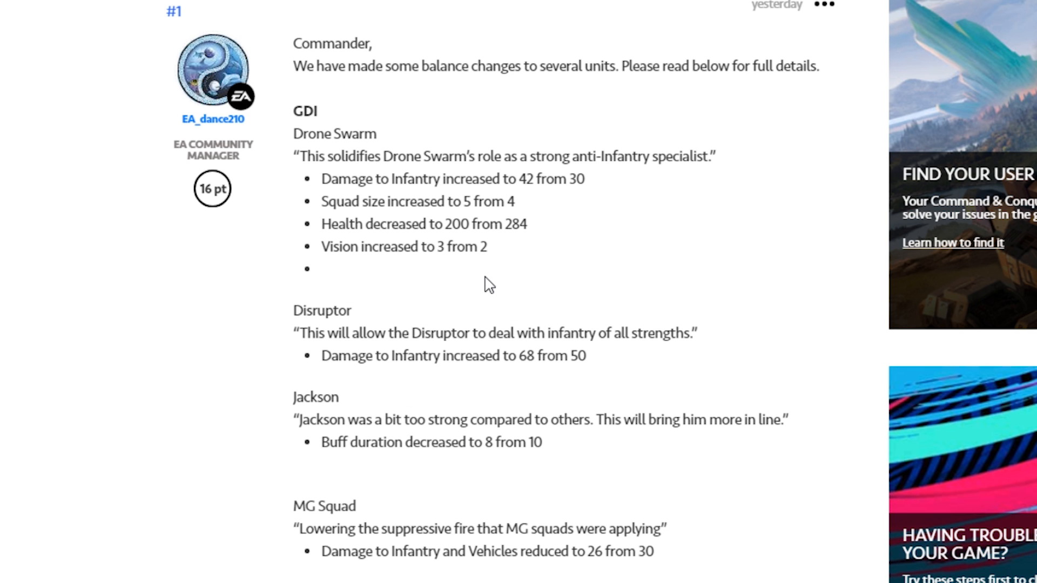
mouse_move(500, 328)
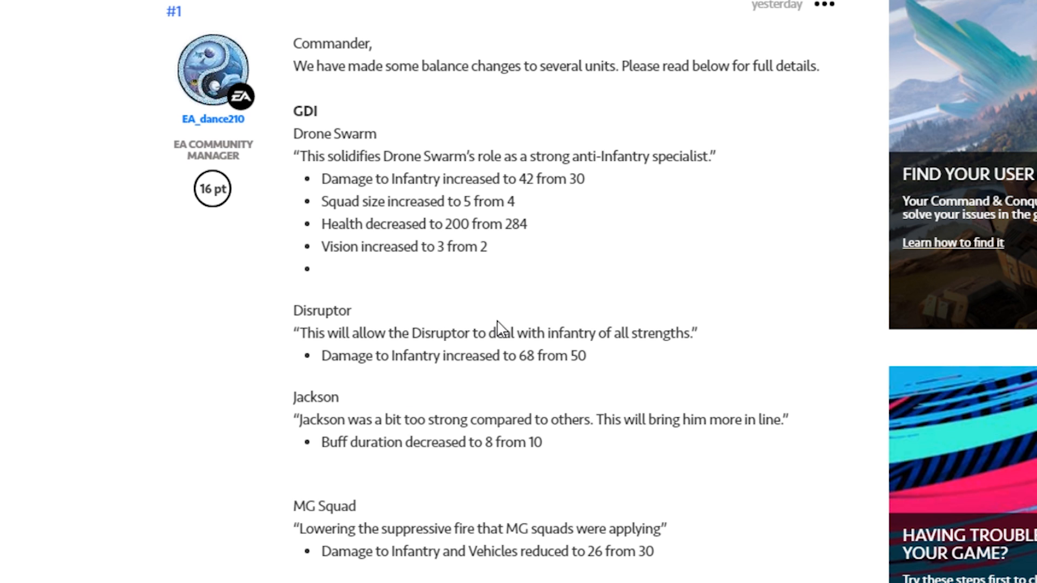
scroll("down", 3)
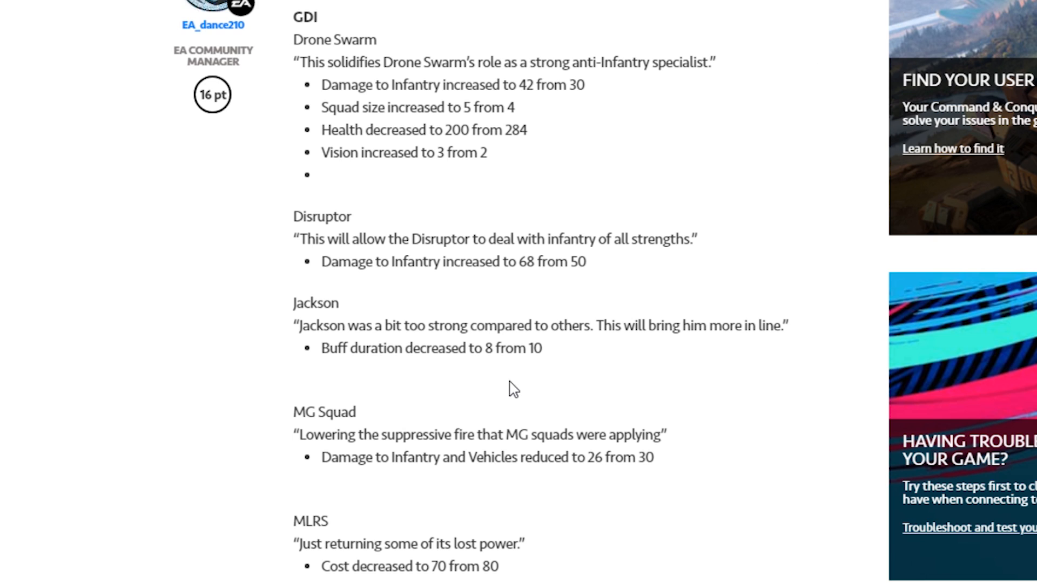
left_click_drag(469, 348, 540, 348)
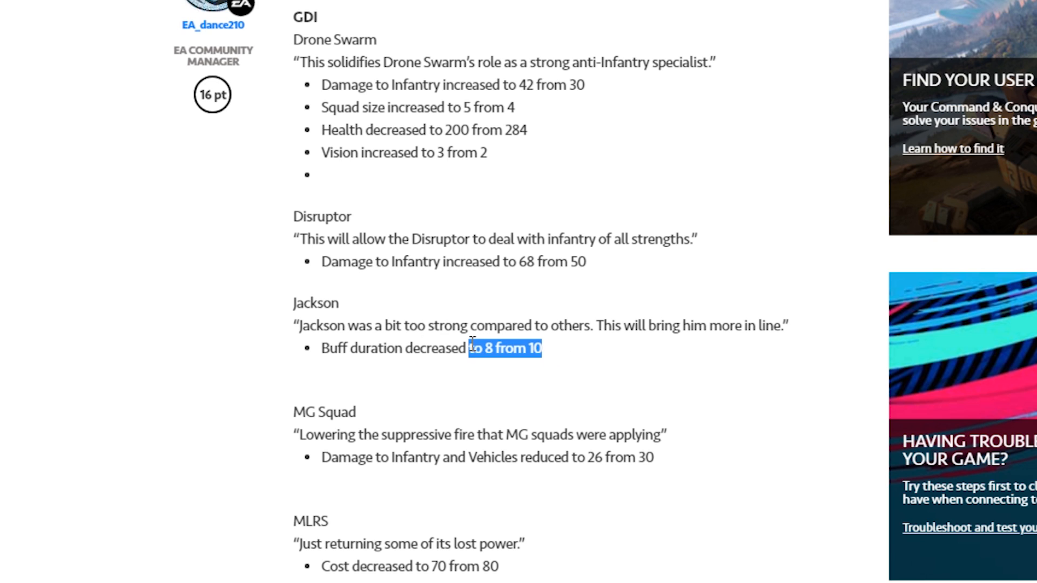
left_click(565, 369)
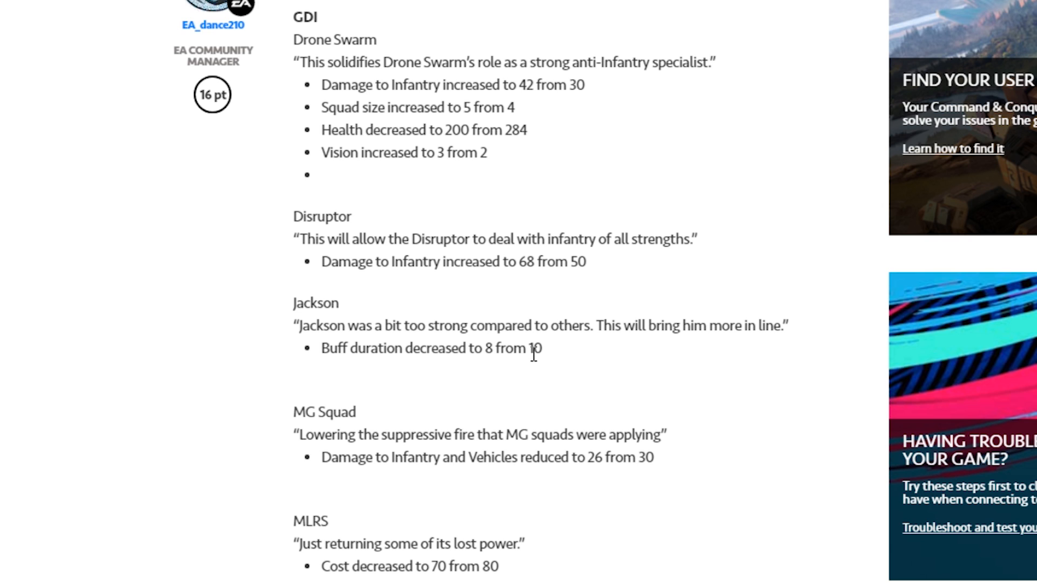
mouse_move(329, 369)
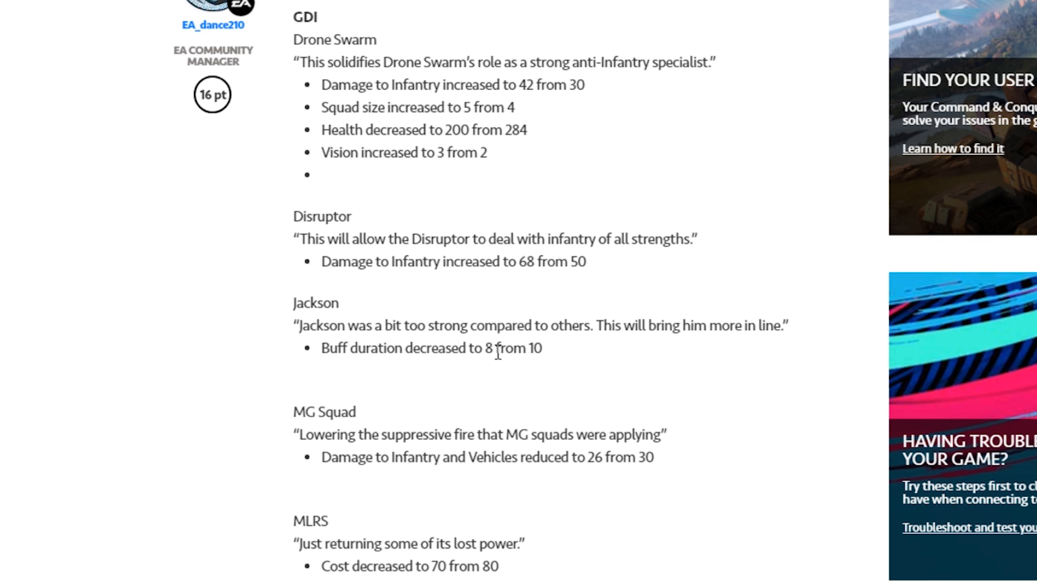
mouse_move(489, 349)
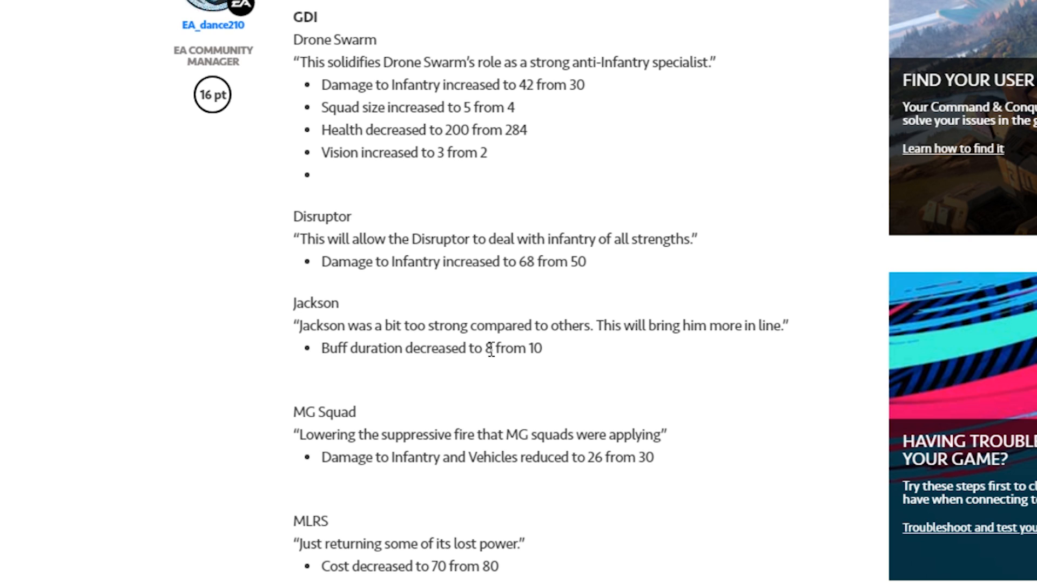
mouse_move(486, 349)
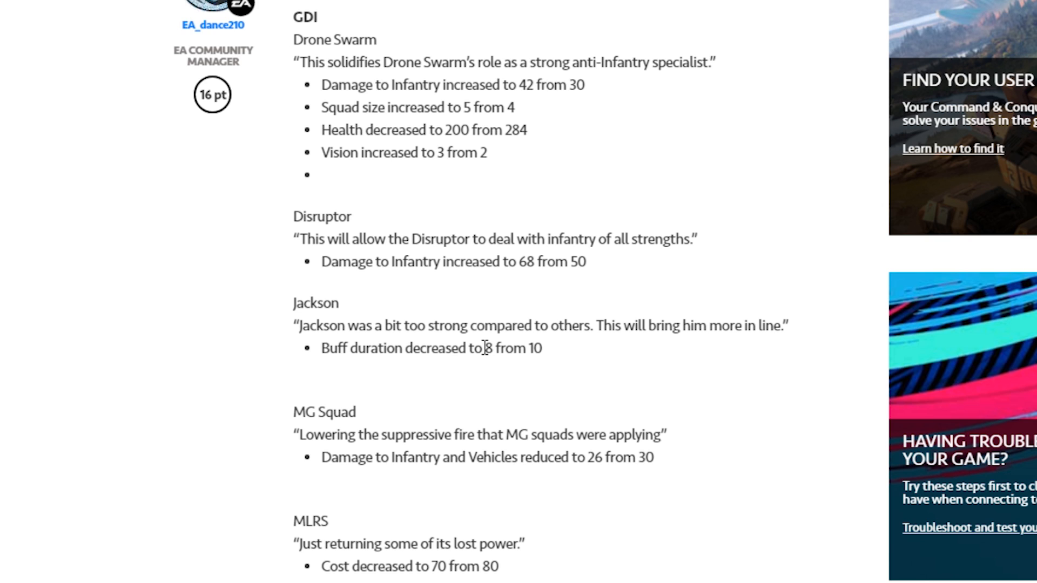
left_click_drag(481, 349, 545, 348)
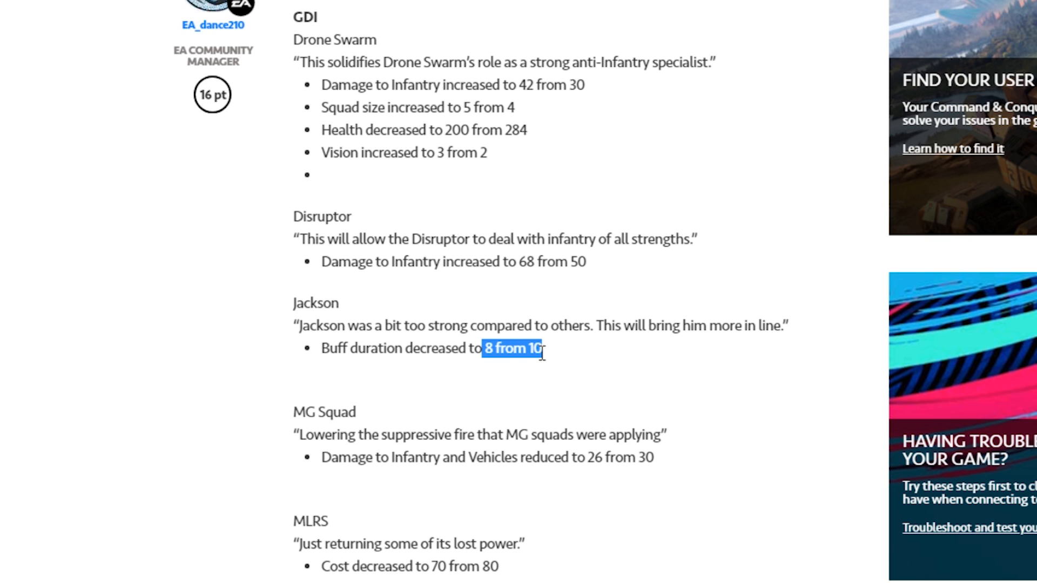
left_click(548, 356)
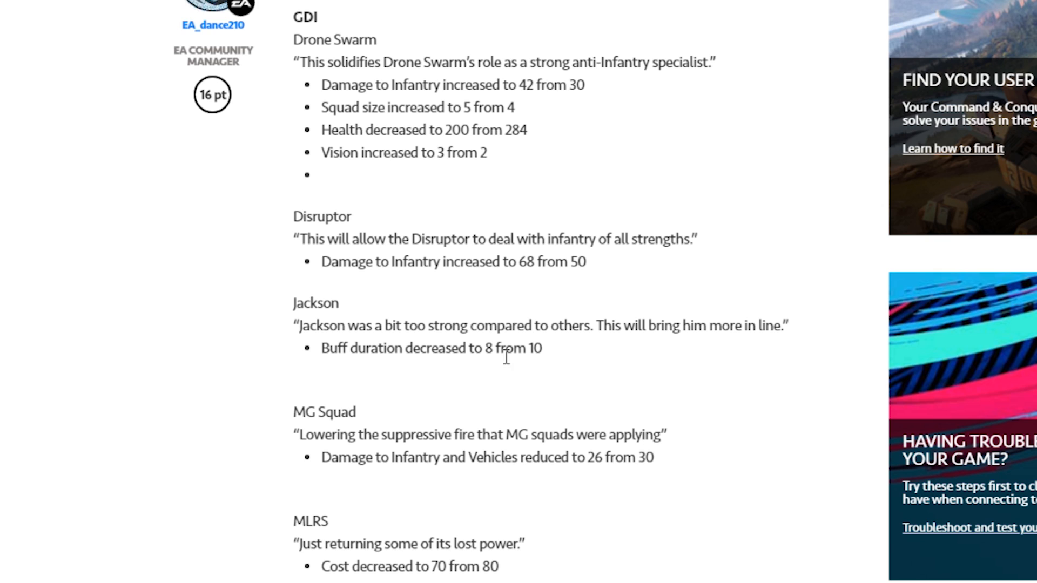
double_click(486, 348)
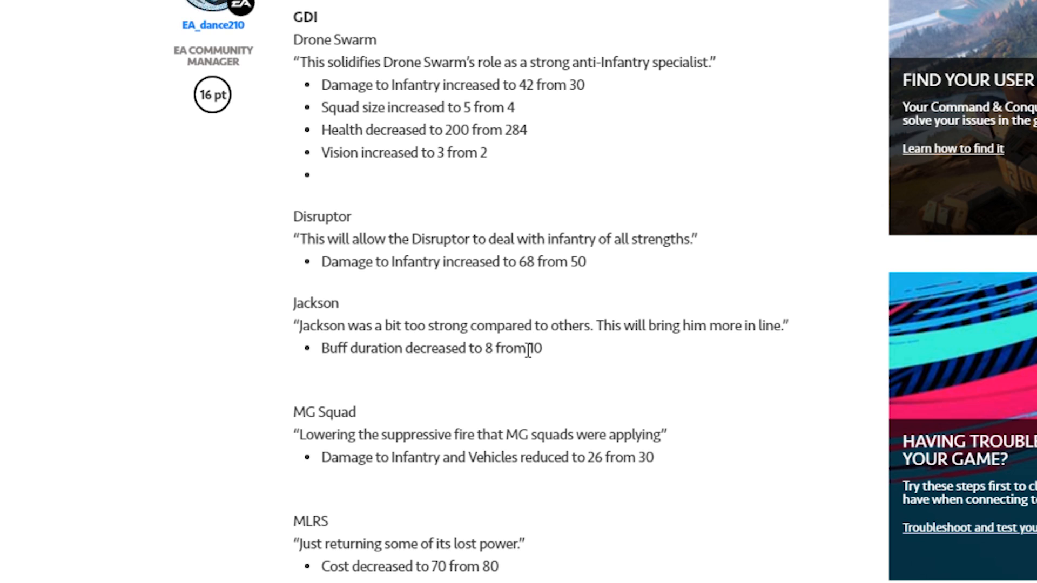
mouse_move(553, 363)
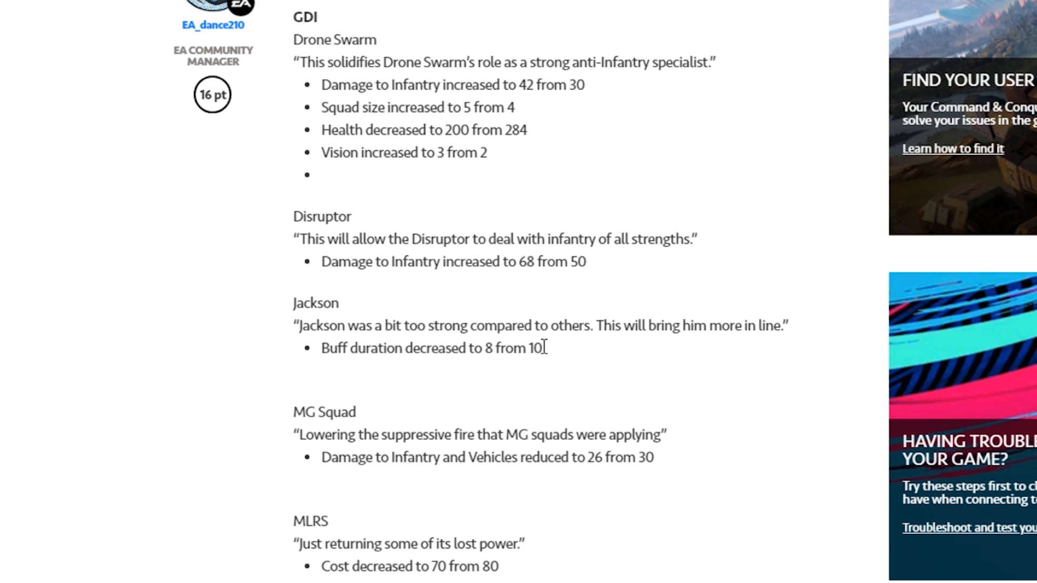
mouse_move(537, 348)
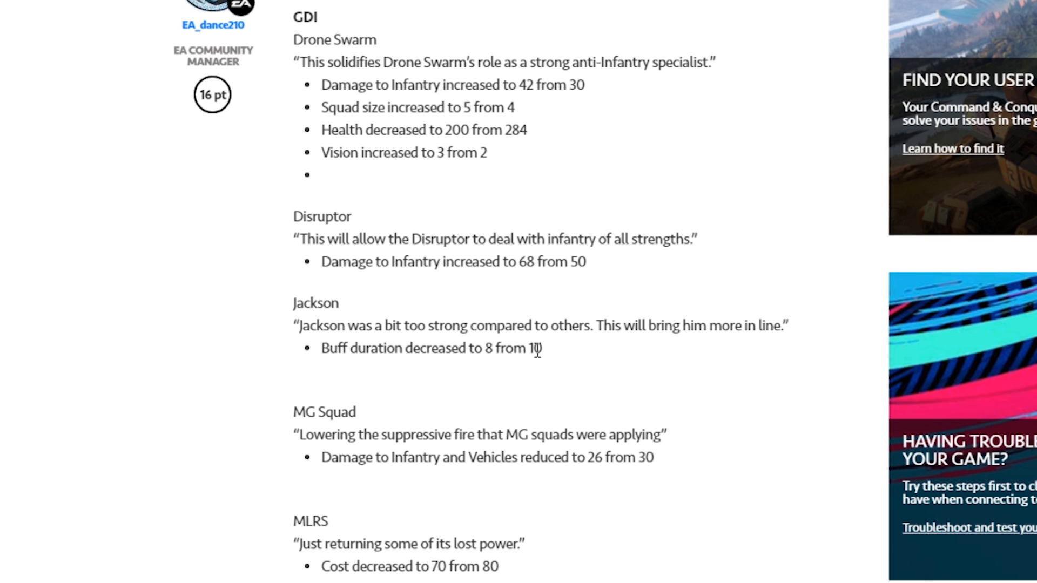
mouse_move(489, 368)
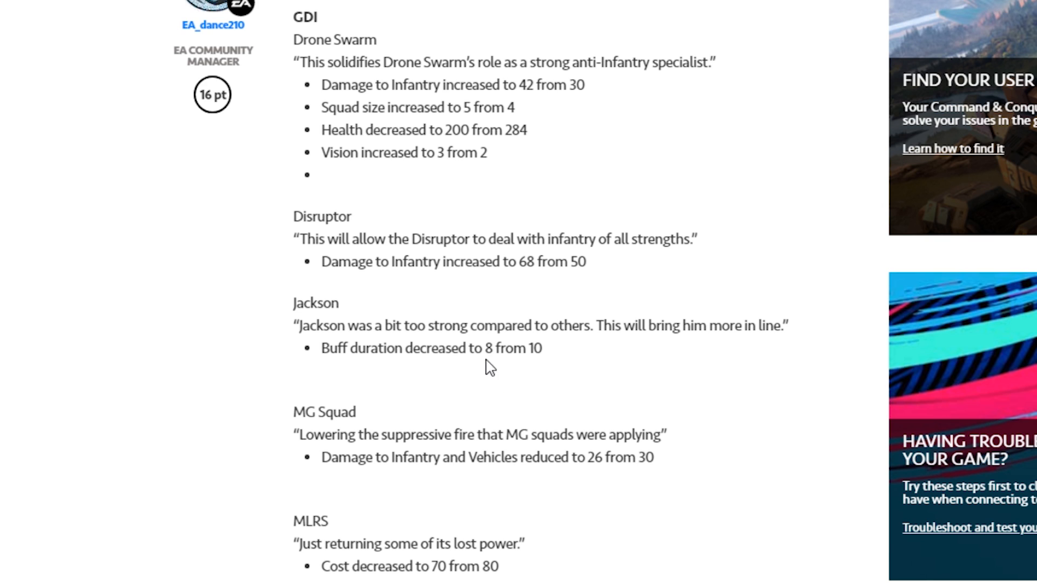
mouse_move(469, 349)
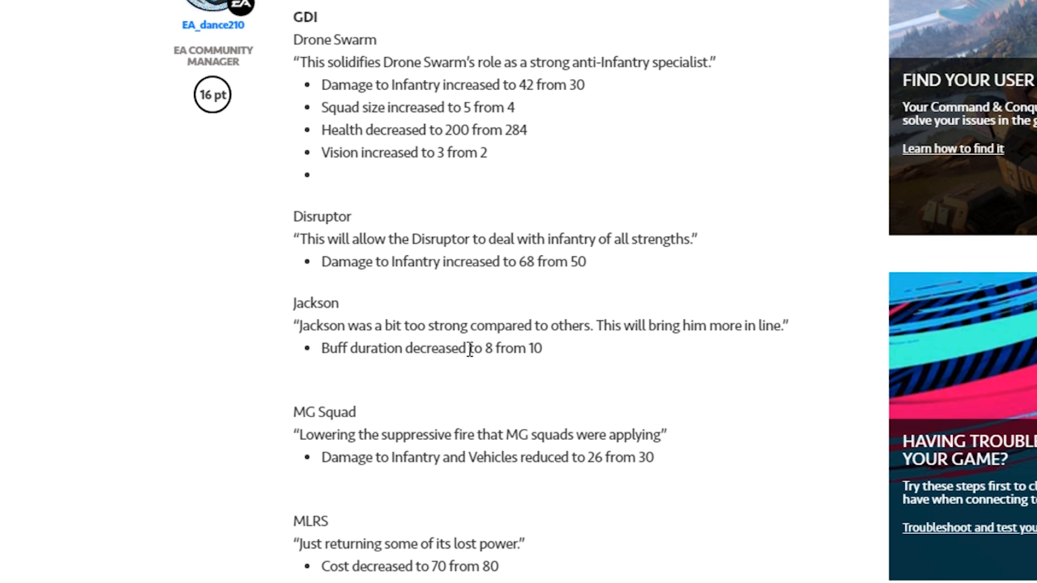
mouse_move(513, 329)
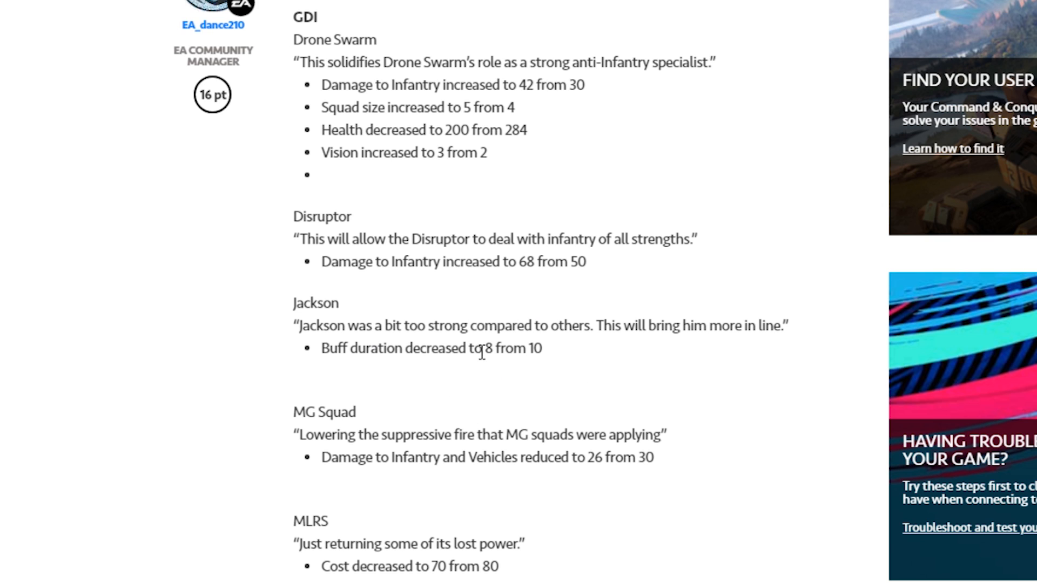
mouse_move(475, 368)
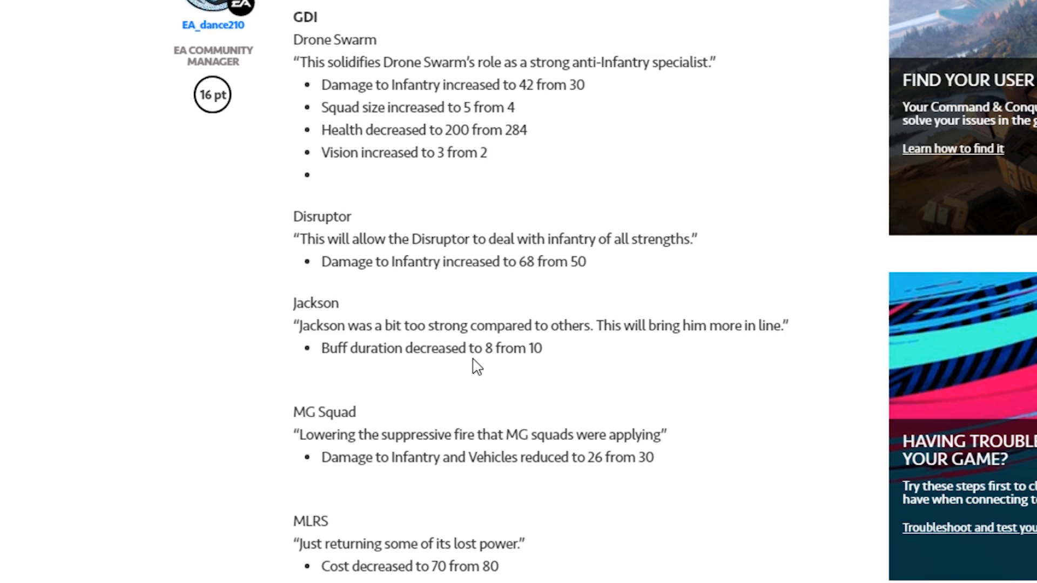
Scroll to the MG Squad, MLRS cost cut and Mohawk harvester changes.
scroll("down", 3)
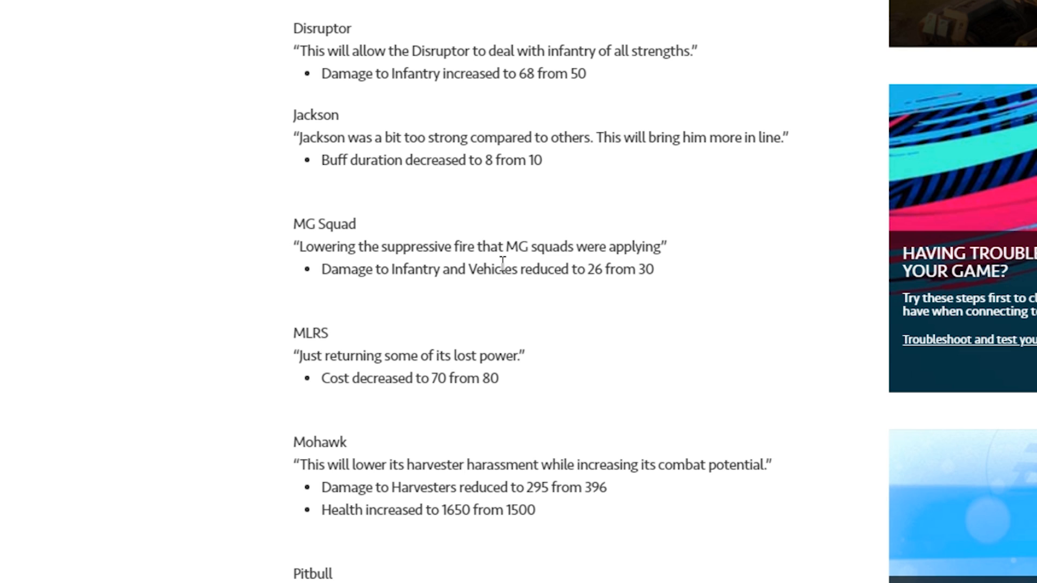
mouse_move(424, 268)
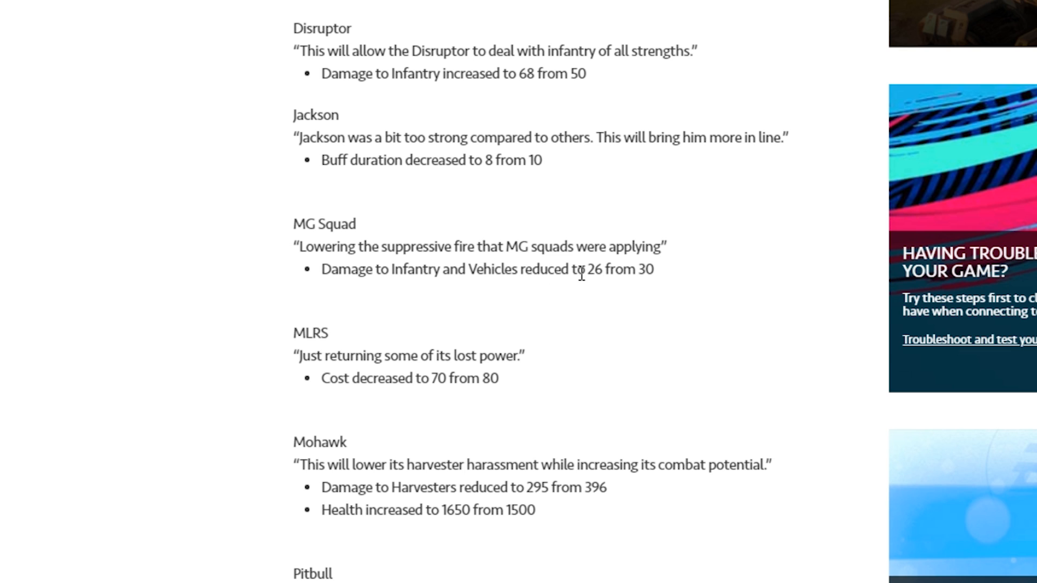
mouse_move(597, 273)
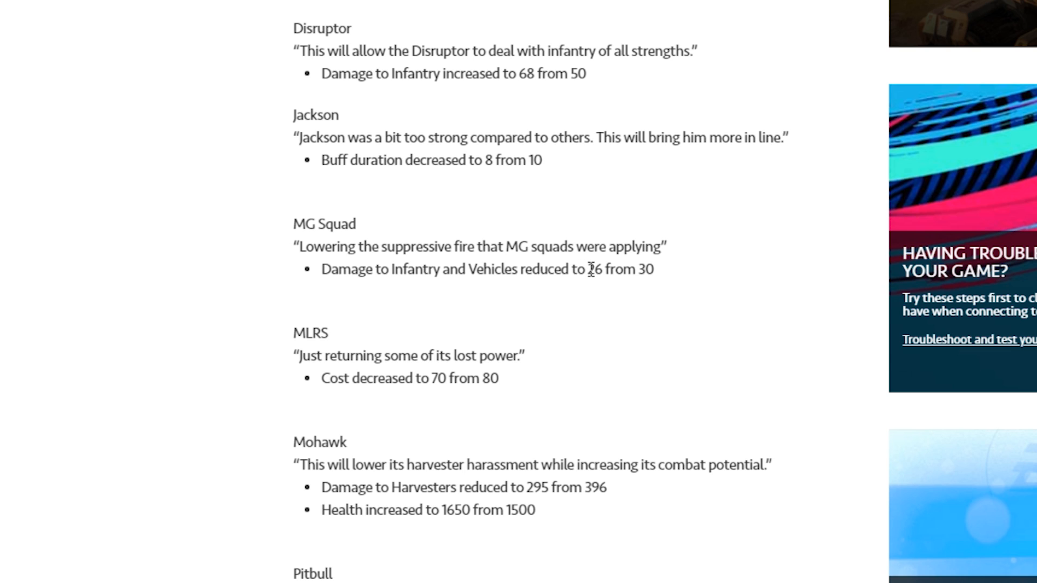
mouse_move(601, 270)
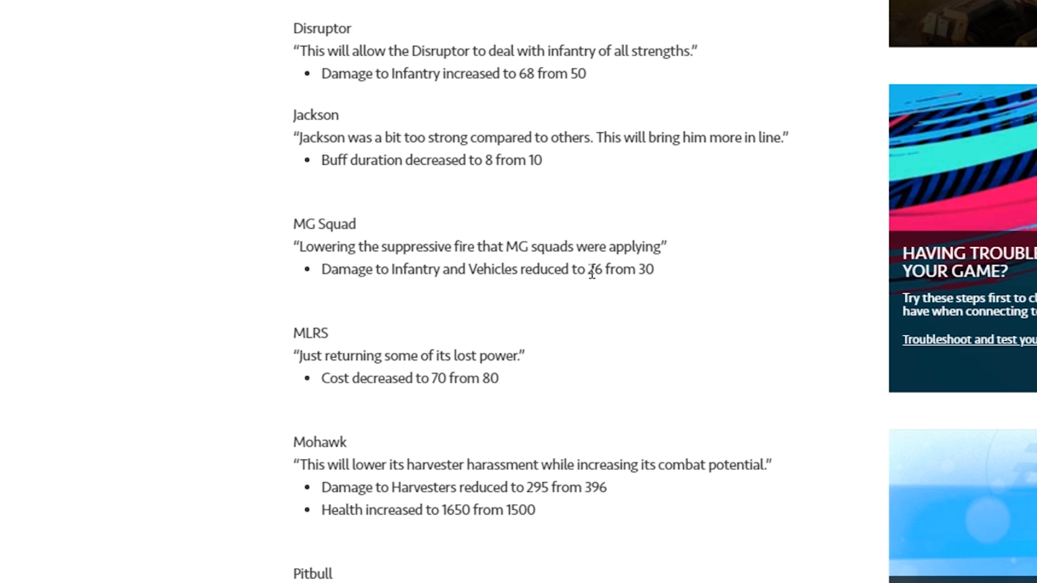
mouse_move(594, 288)
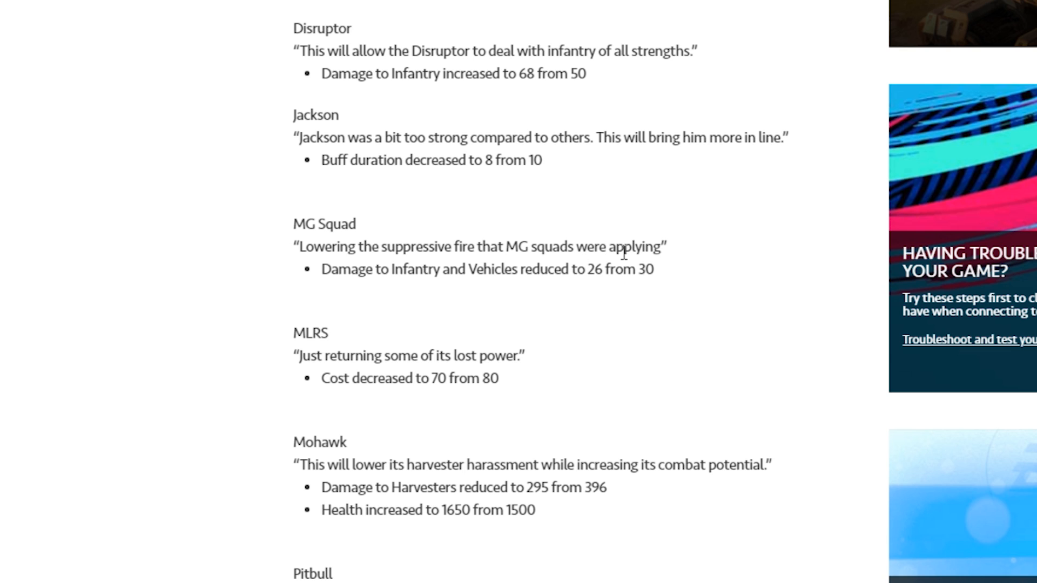
mouse_move(534, 265)
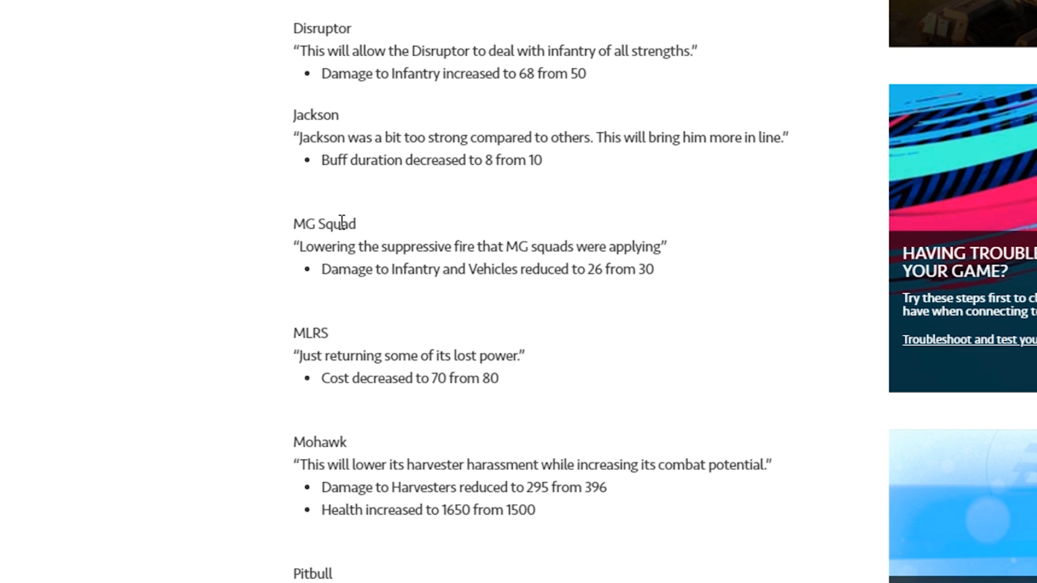
mouse_move(503, 266)
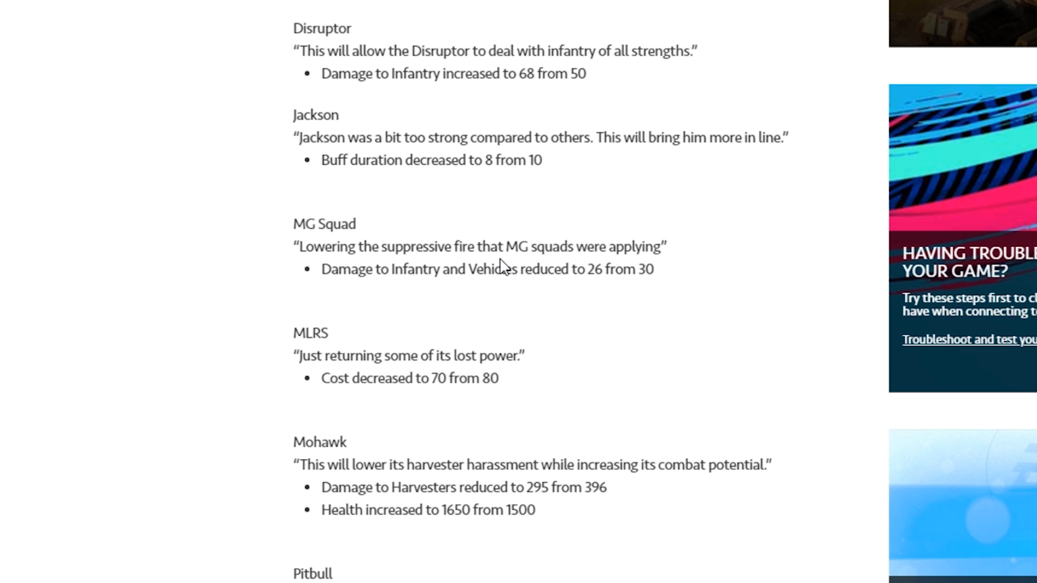
mouse_move(460, 292)
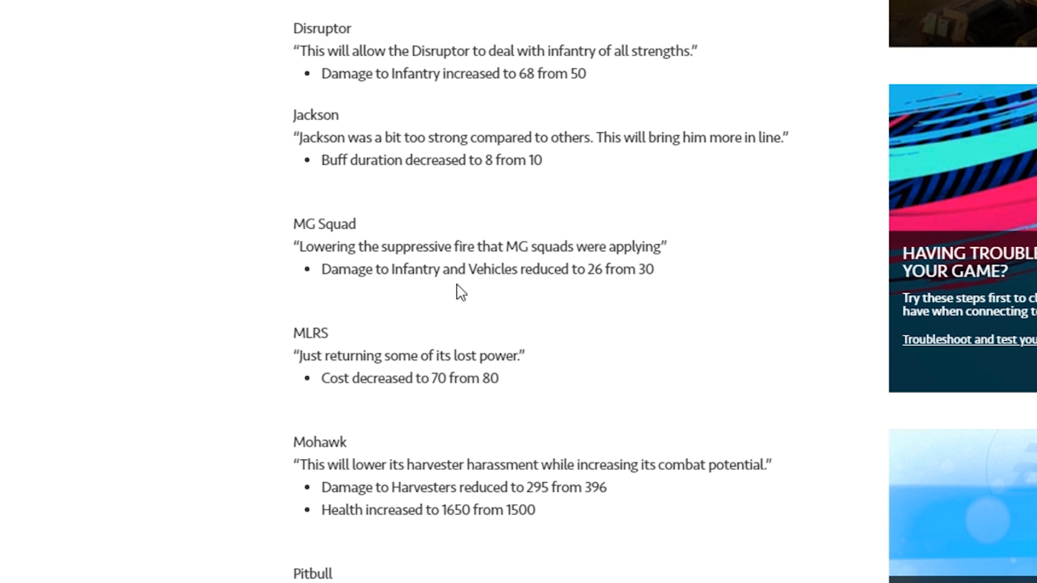
mouse_move(527, 329)
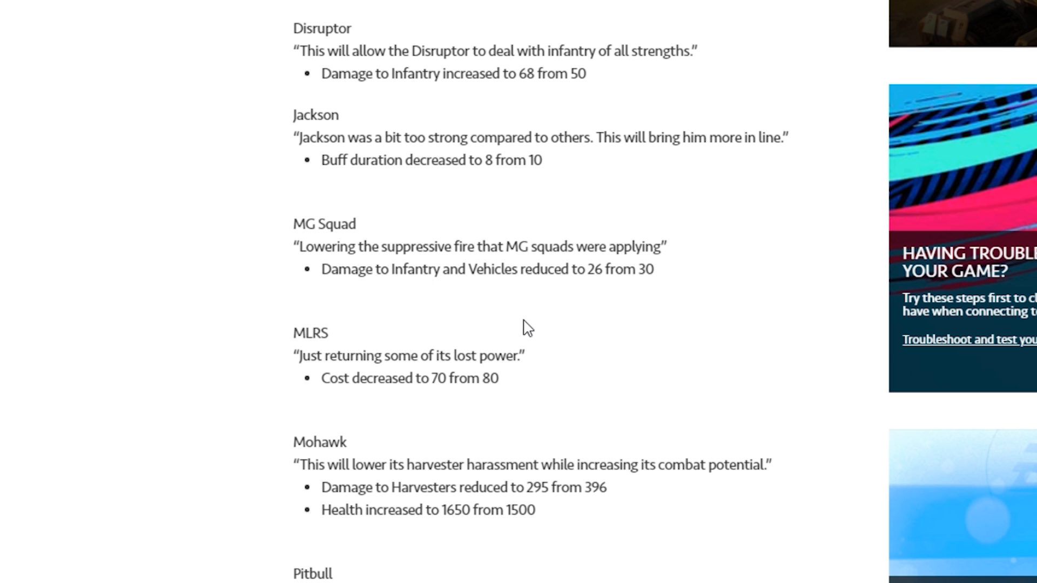
mouse_move(406, 246)
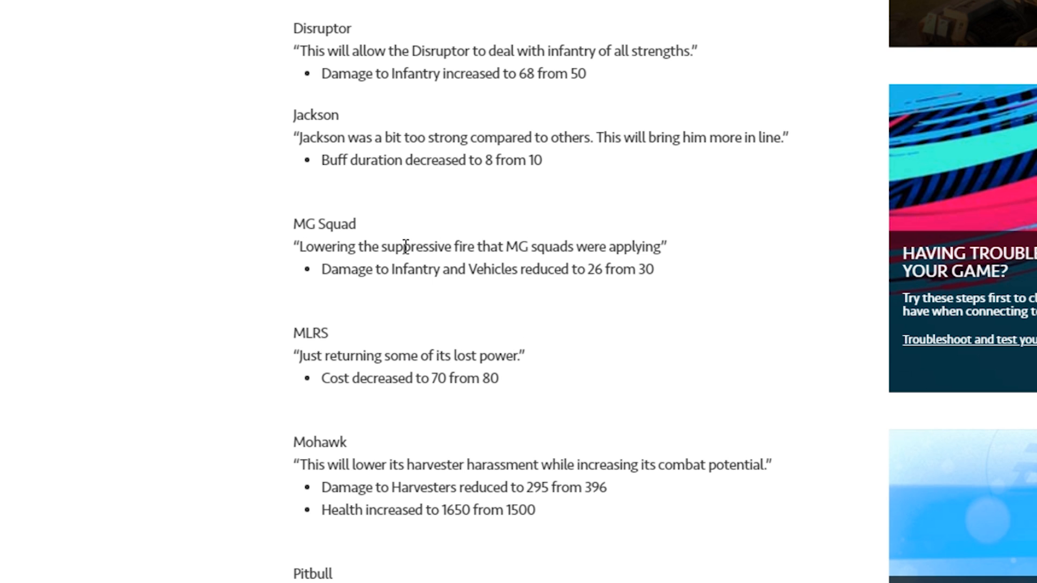
scroll("down", 3)
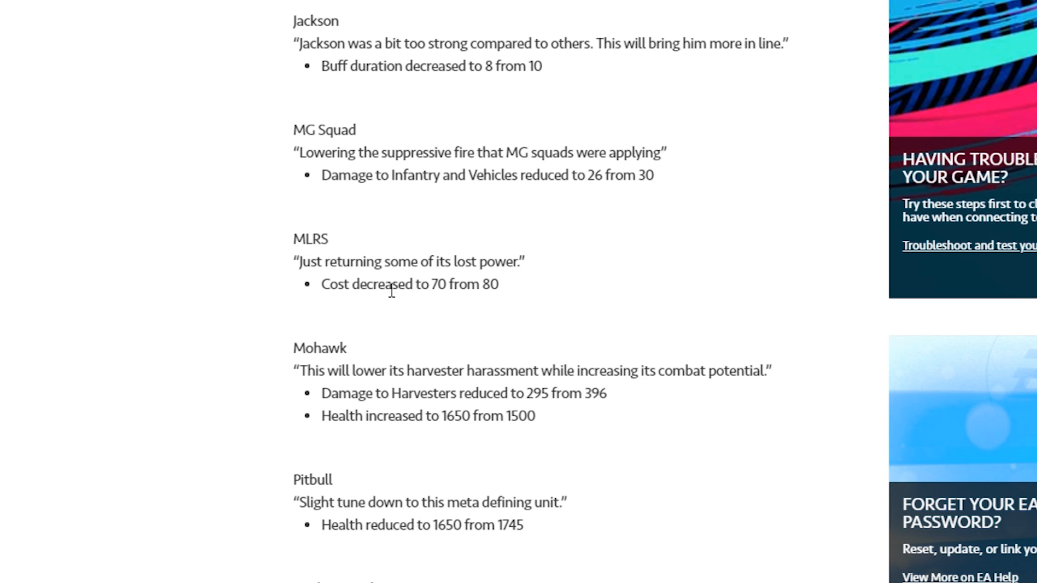
mouse_move(488, 279)
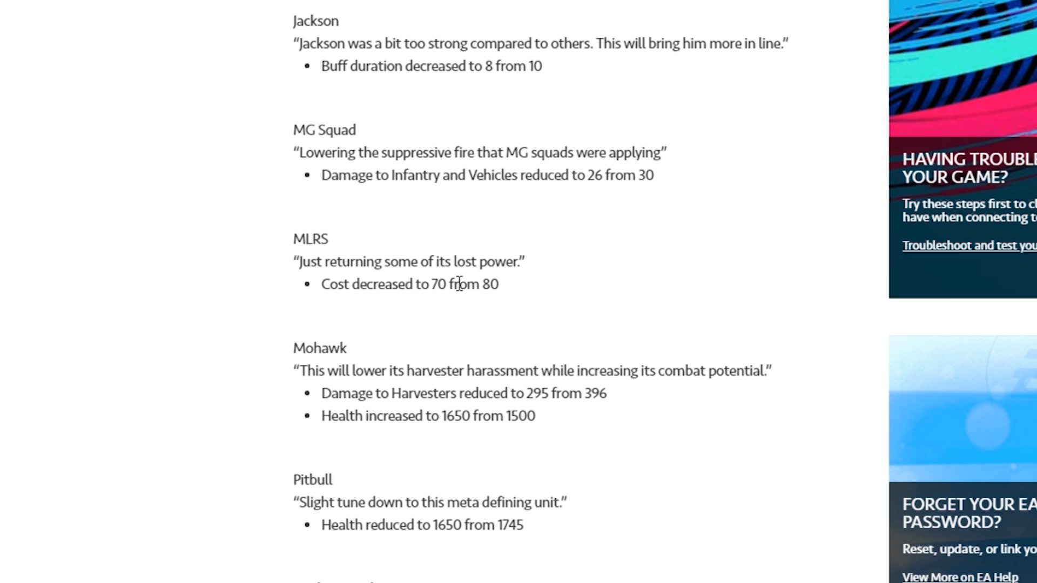
left_click_drag(430, 283, 499, 284)
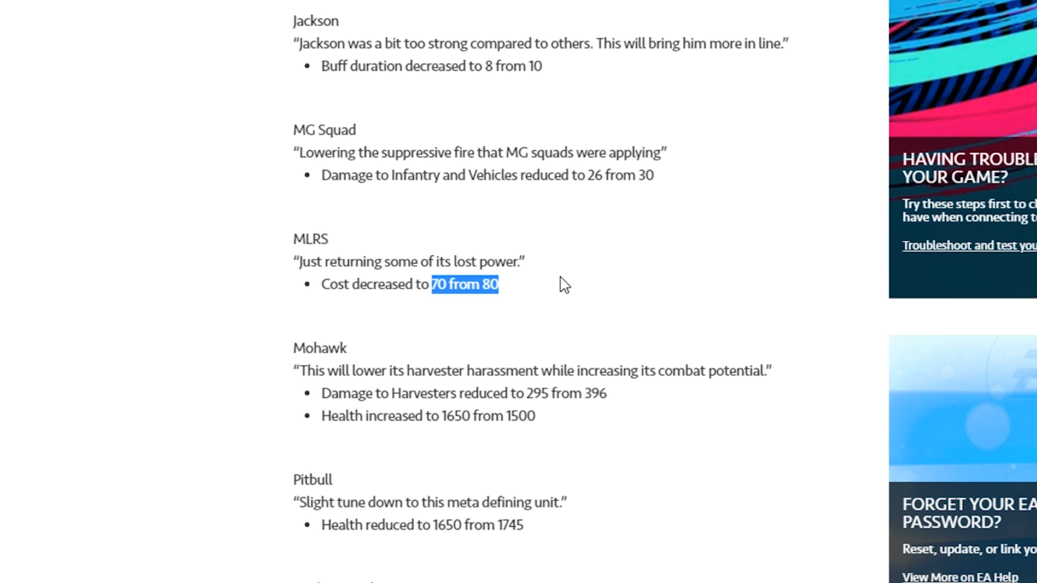
left_click(454, 285)
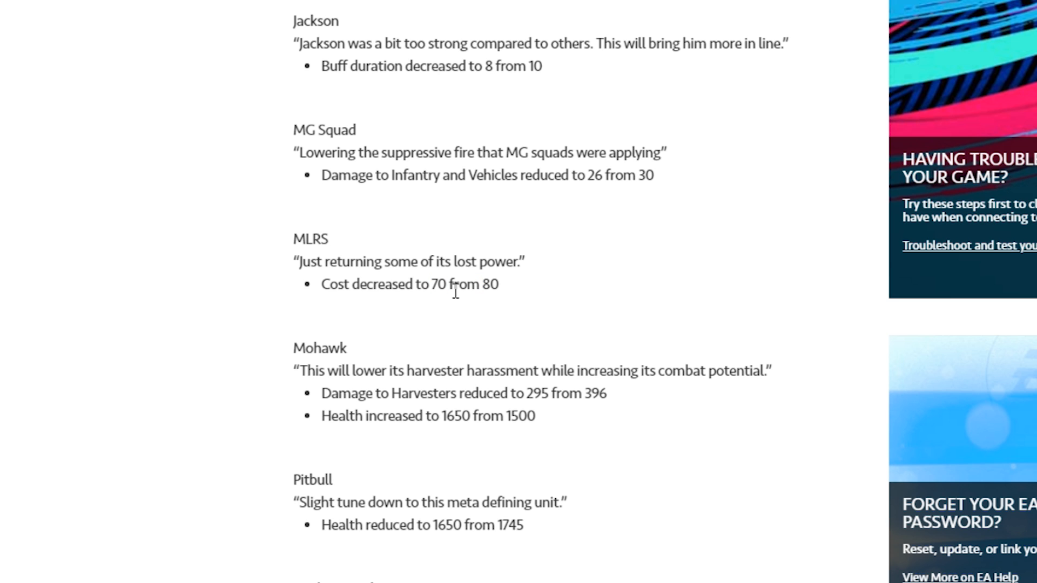
mouse_move(506, 292)
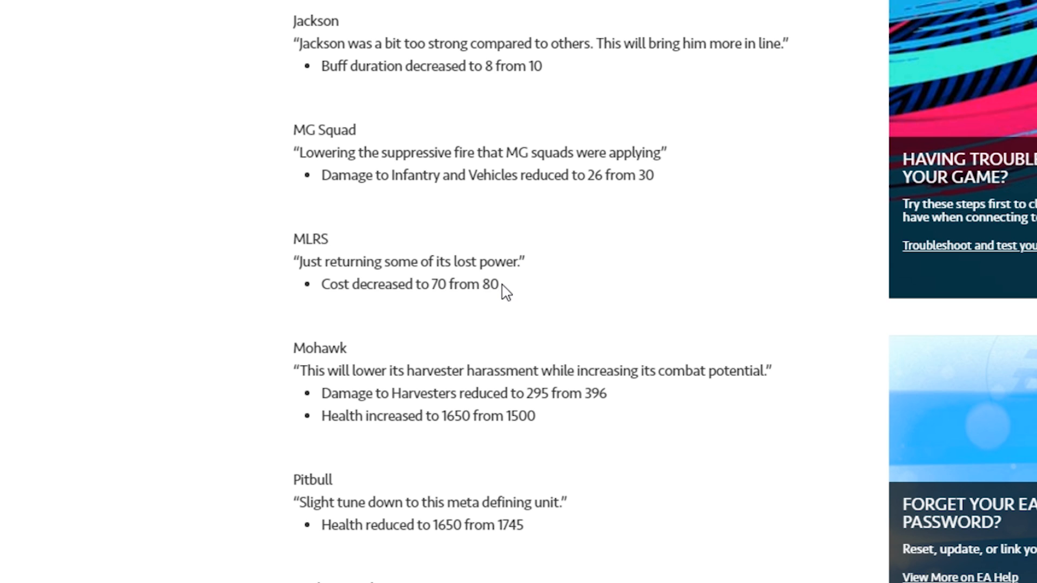
mouse_move(563, 306)
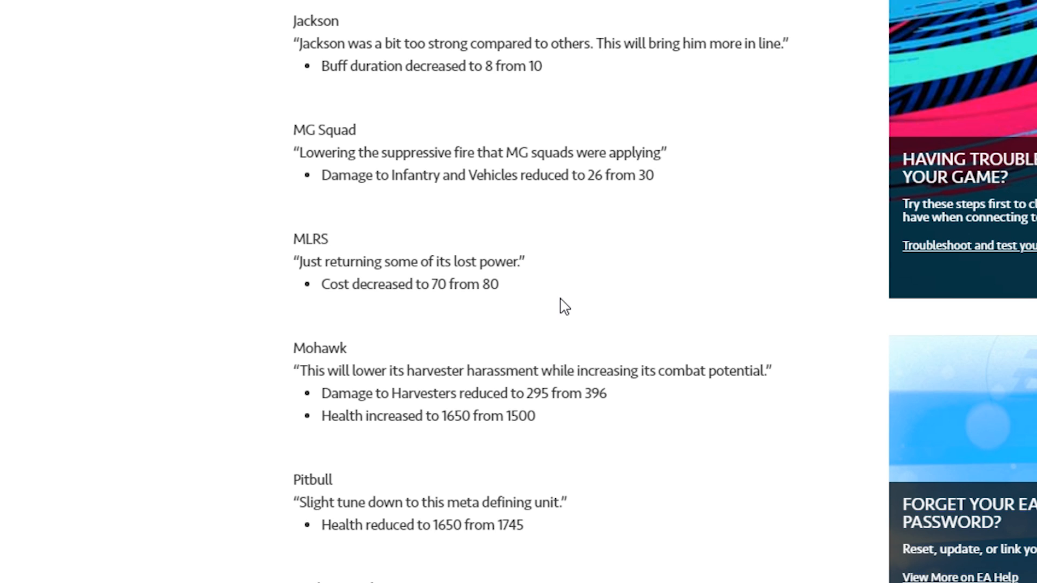
mouse_move(441, 291)
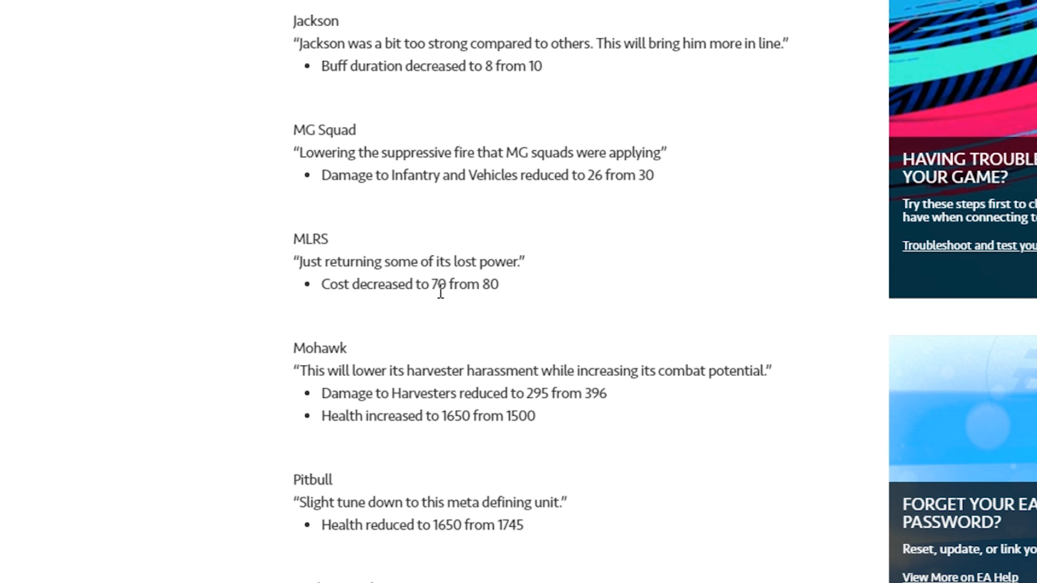
mouse_move(409, 312)
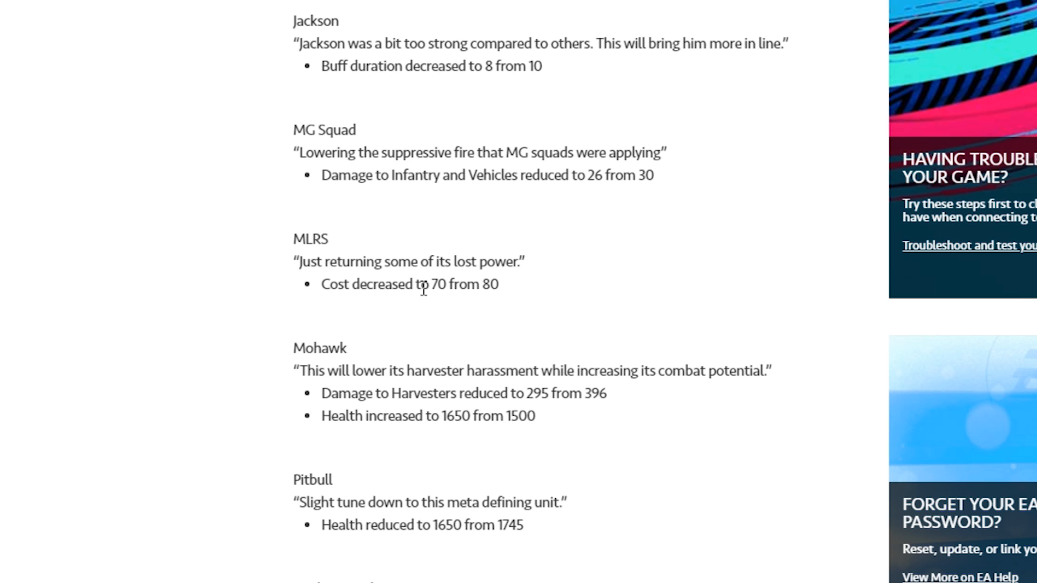
mouse_move(400, 278)
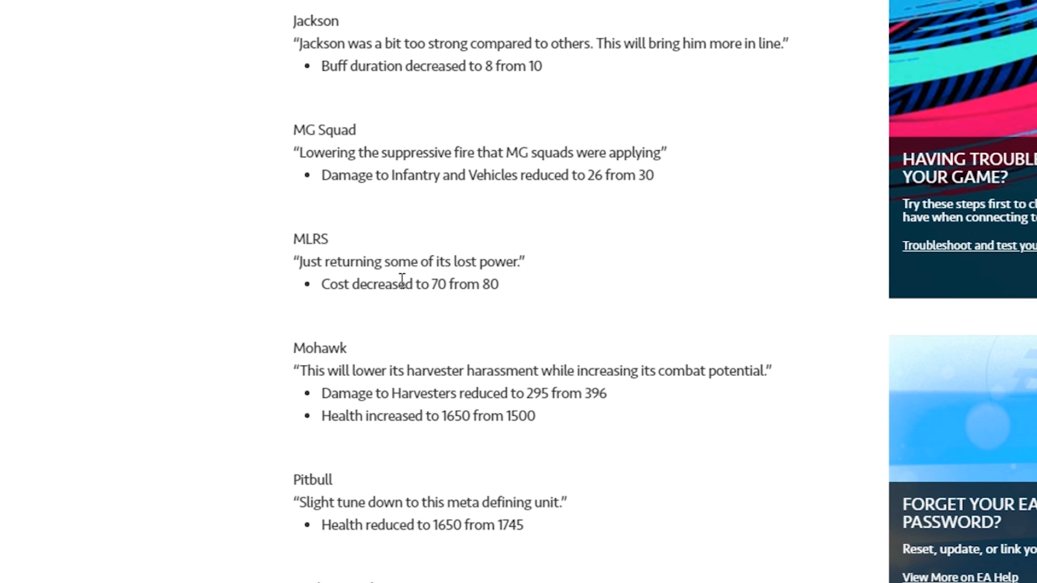
Scroll to Predator Tank's infantry damage cut to 96 and Rhino's 0.75 cooldown.
scroll("down", 3)
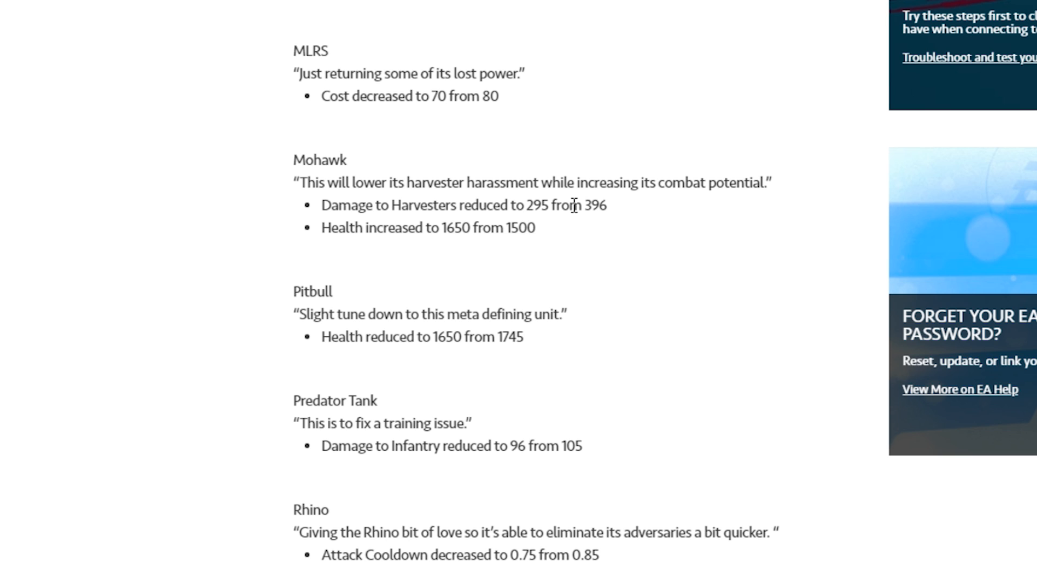
mouse_move(571, 235)
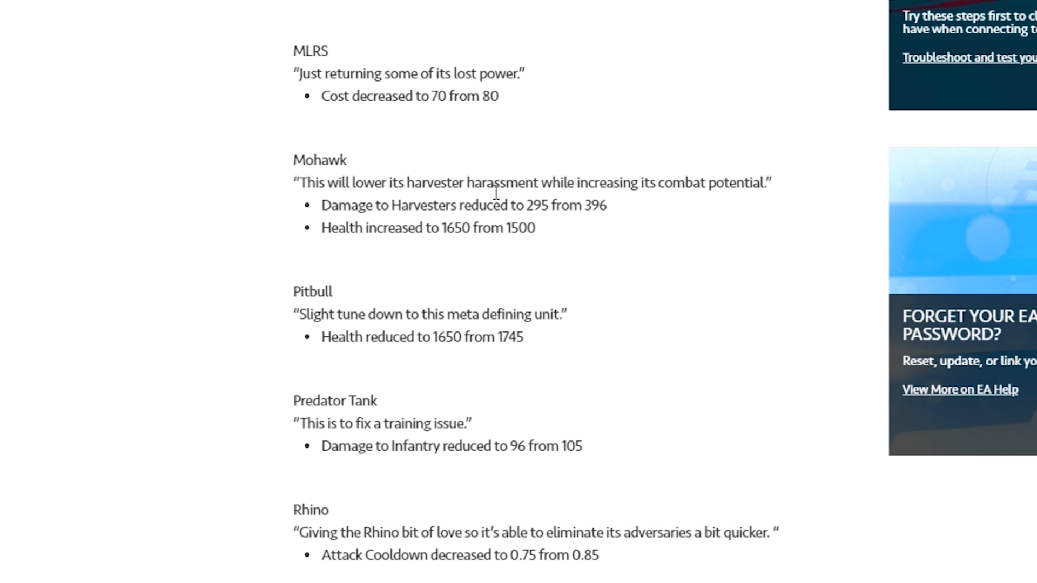
Scroll down to Snipers, highlighting Pitbull's '1650 from 1745' health along the way.
scroll("down", 3)
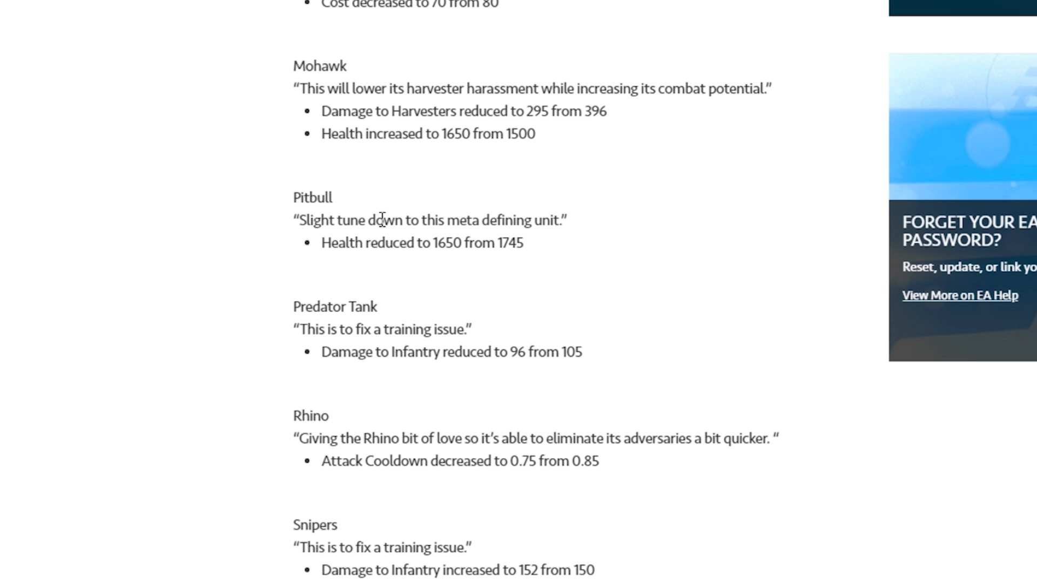
mouse_move(427, 243)
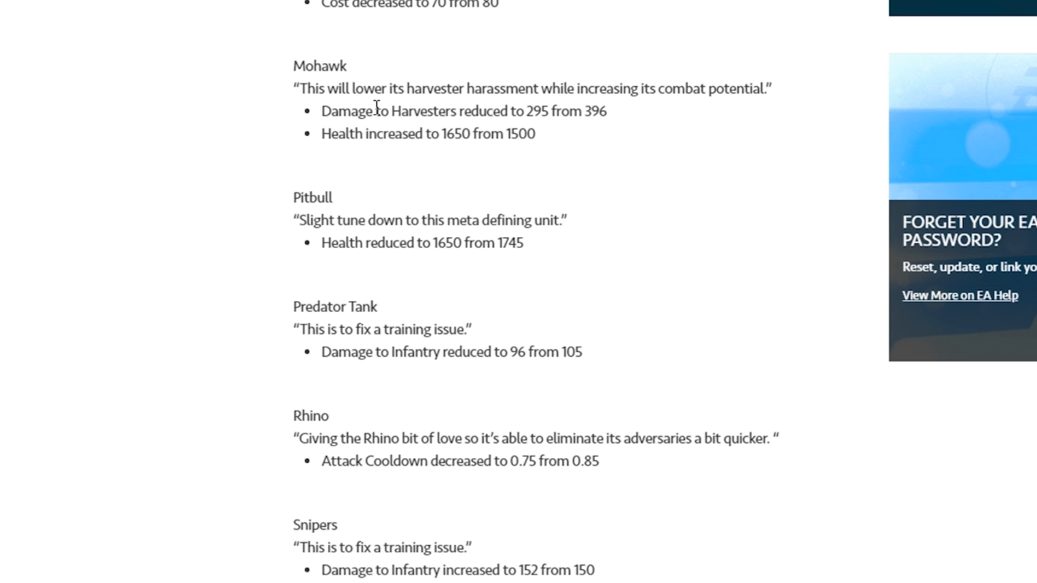
mouse_move(492, 248)
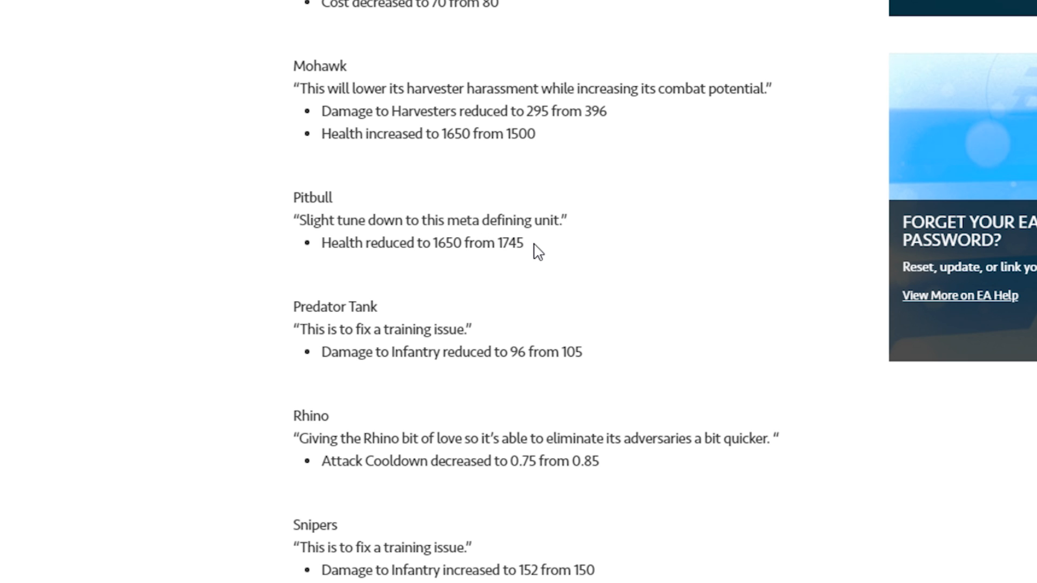
mouse_move(439, 270)
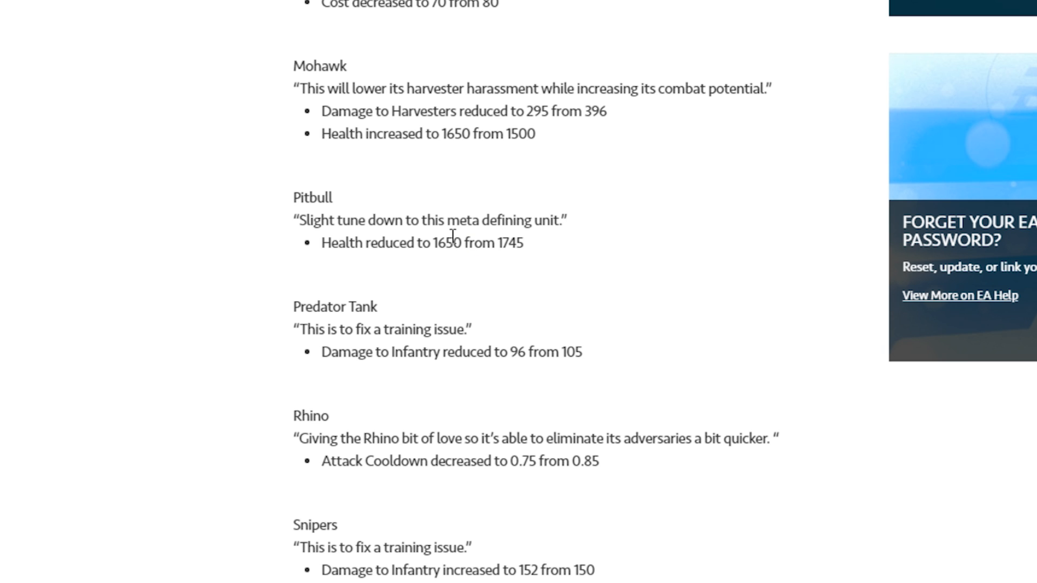
mouse_move(537, 217)
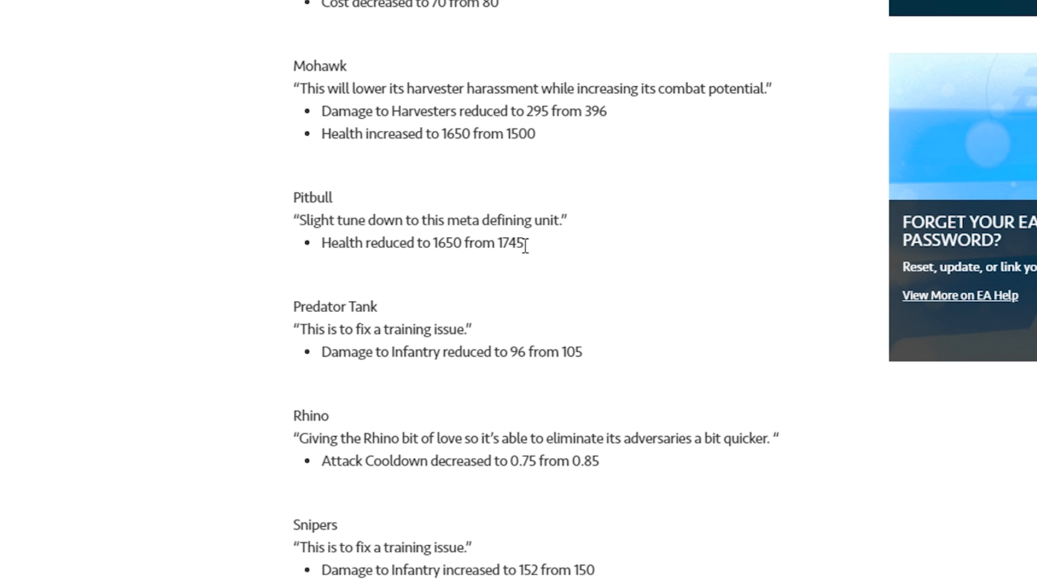
left_click_drag(430, 243, 522, 242)
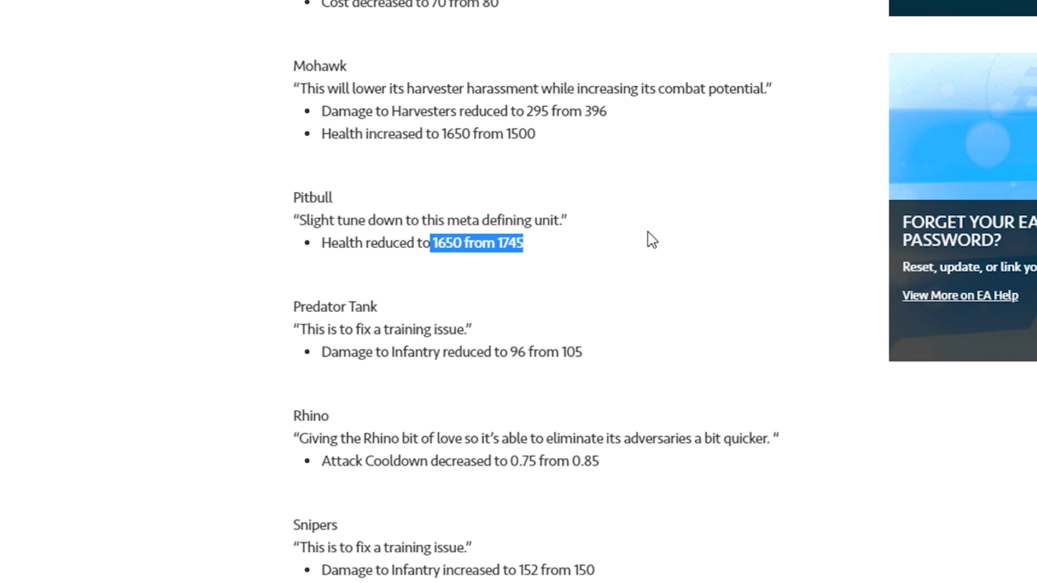
mouse_move(563, 250)
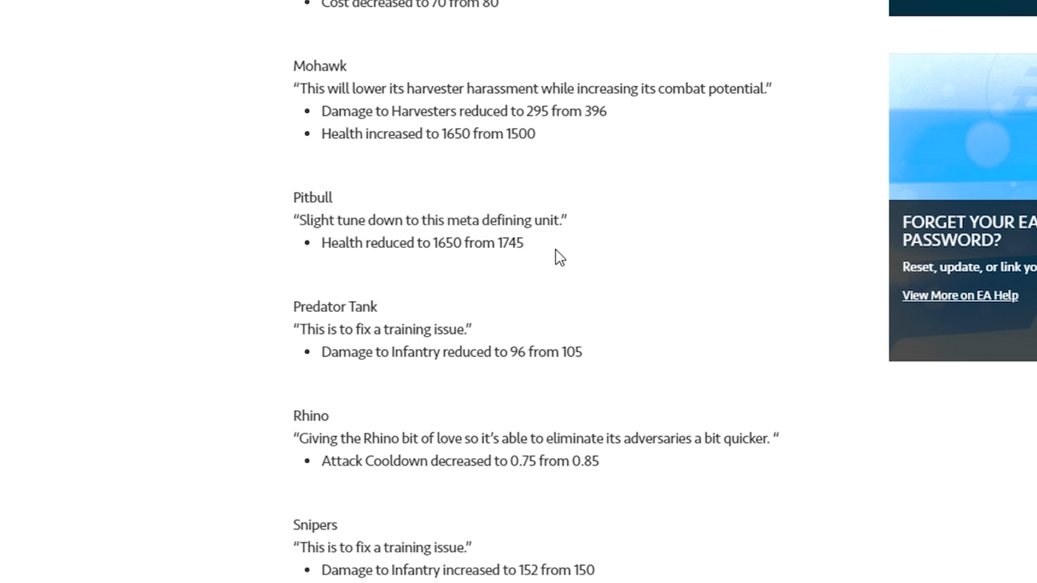
left_click_drag(430, 242, 521, 242)
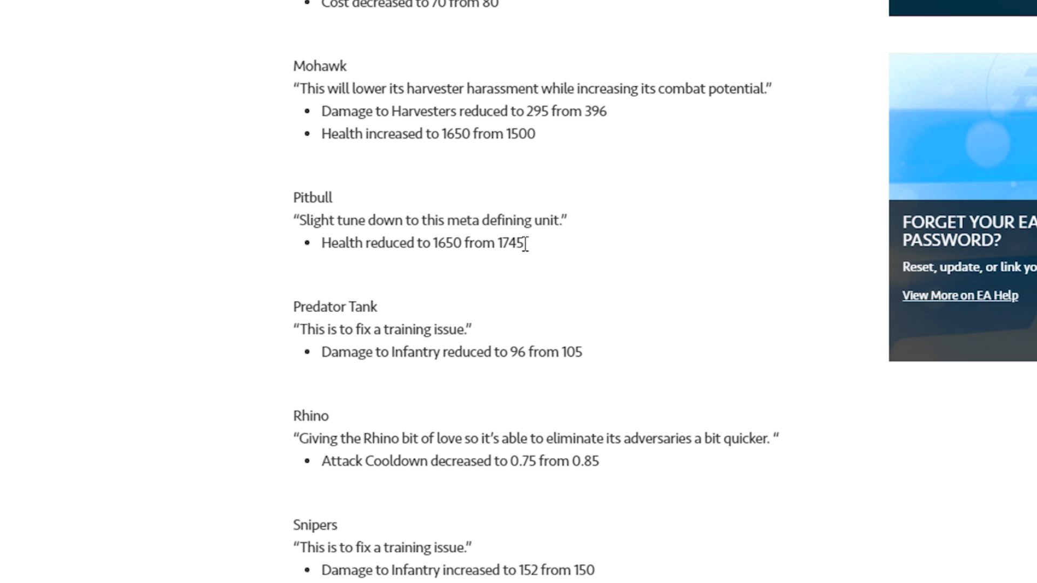
mouse_move(529, 257)
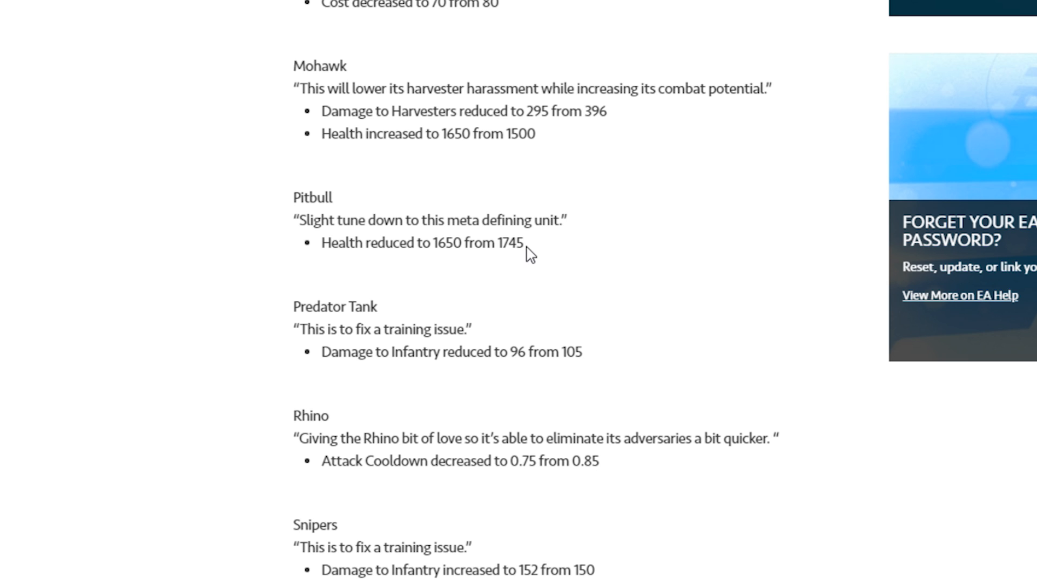
mouse_move(491, 238)
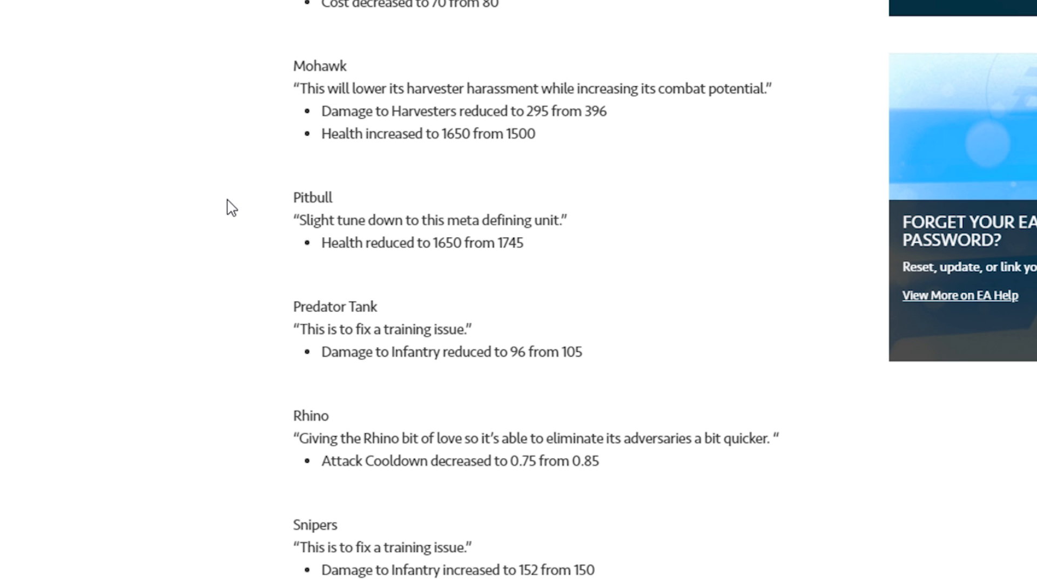
mouse_move(341, 240)
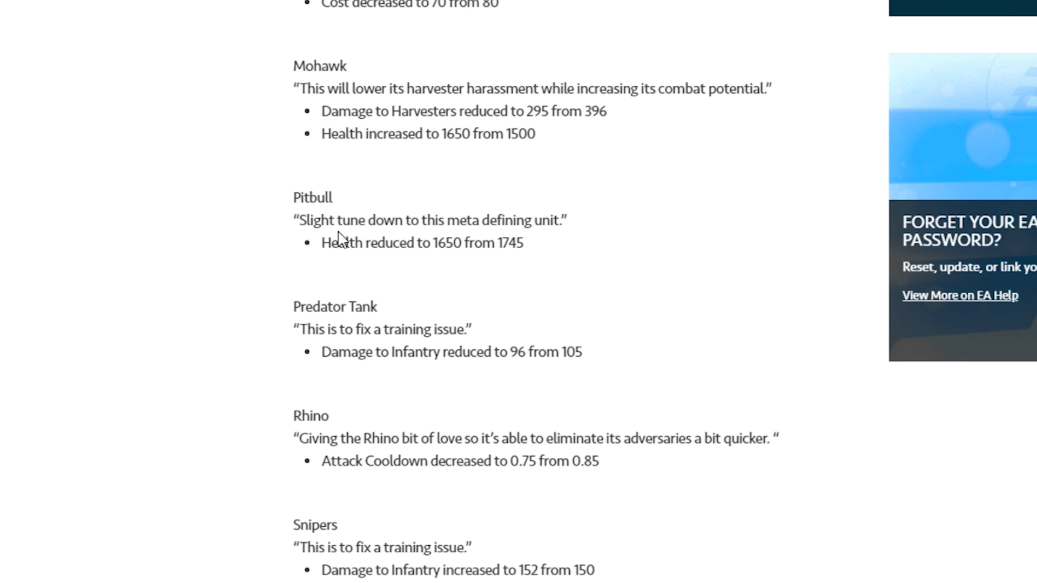
scroll("down", 3)
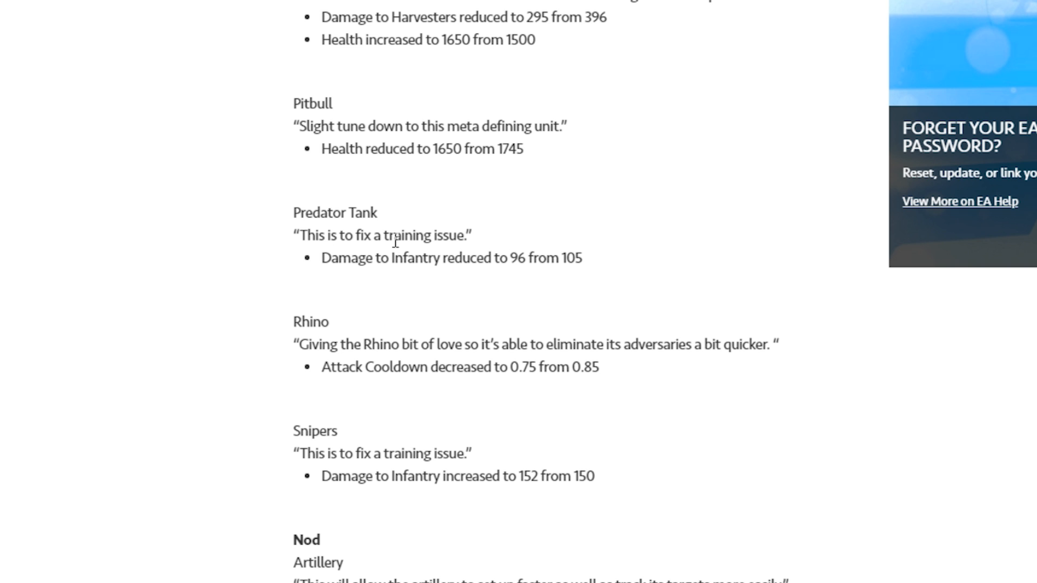
mouse_move(593, 265)
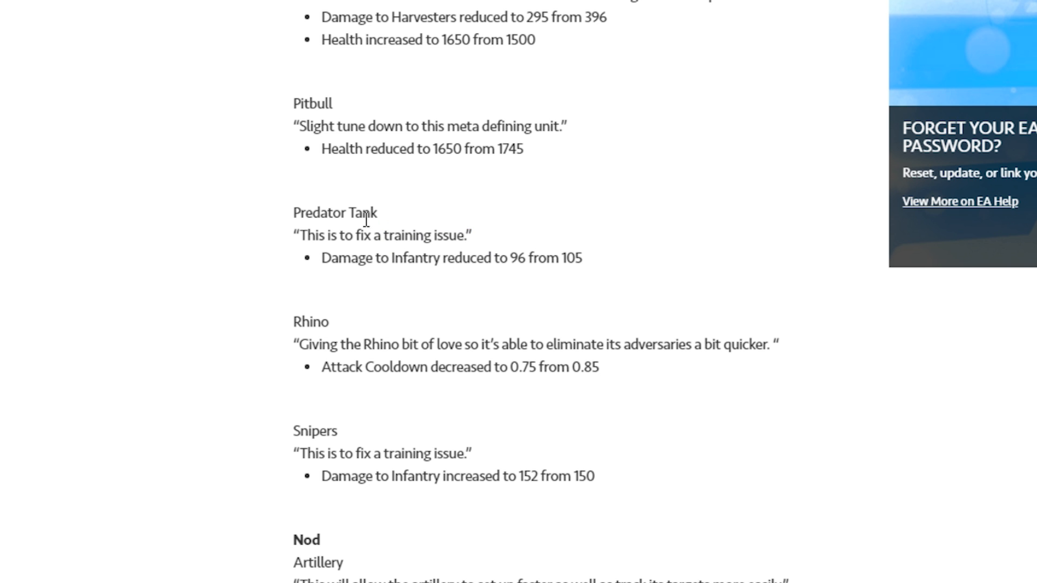
Scroll to the Nod heading with Artillery's faster set-up and 1650 HP.
scroll("down", 3)
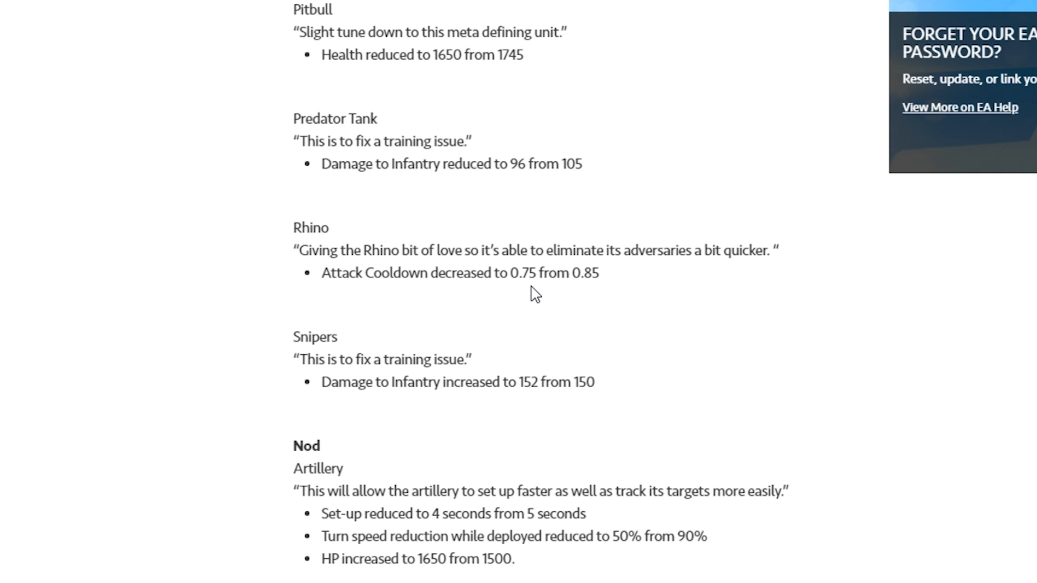
Scroll to Nod's Avatar changes, highlighting then clearing the Snipers and Artillery entries.
scroll("down", 3)
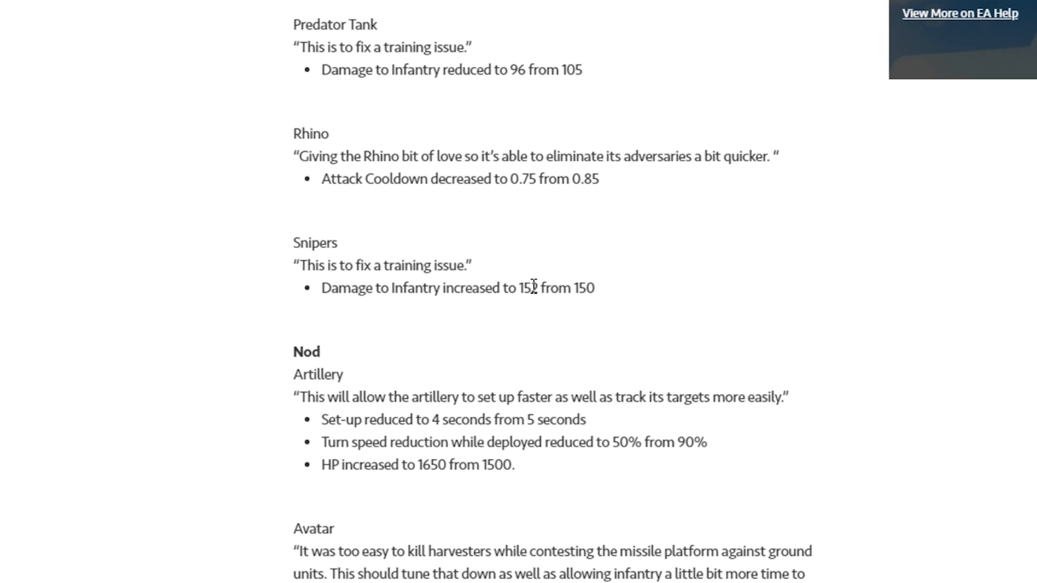
scroll("down", 3)
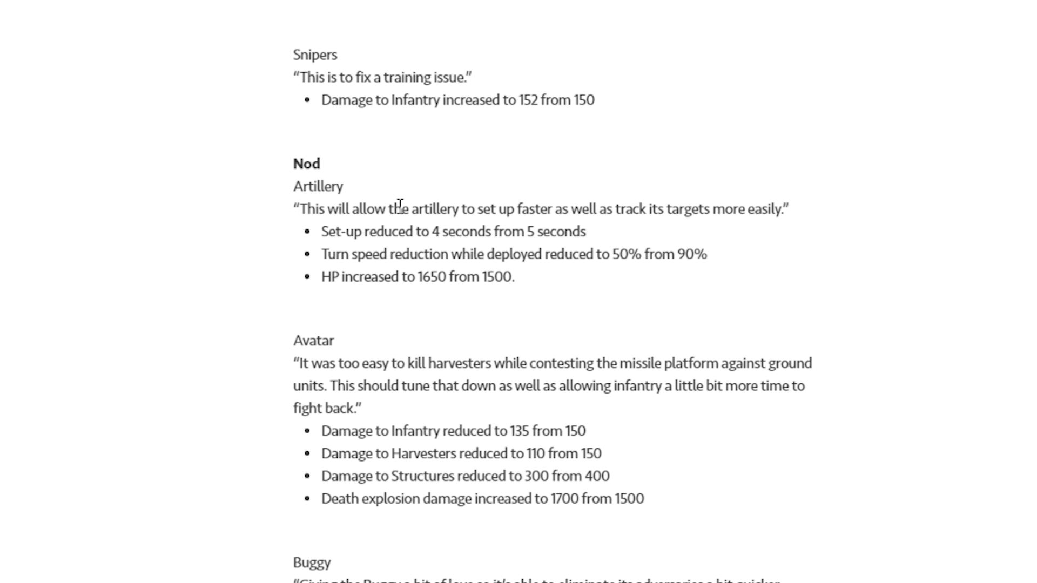
mouse_move(473, 232)
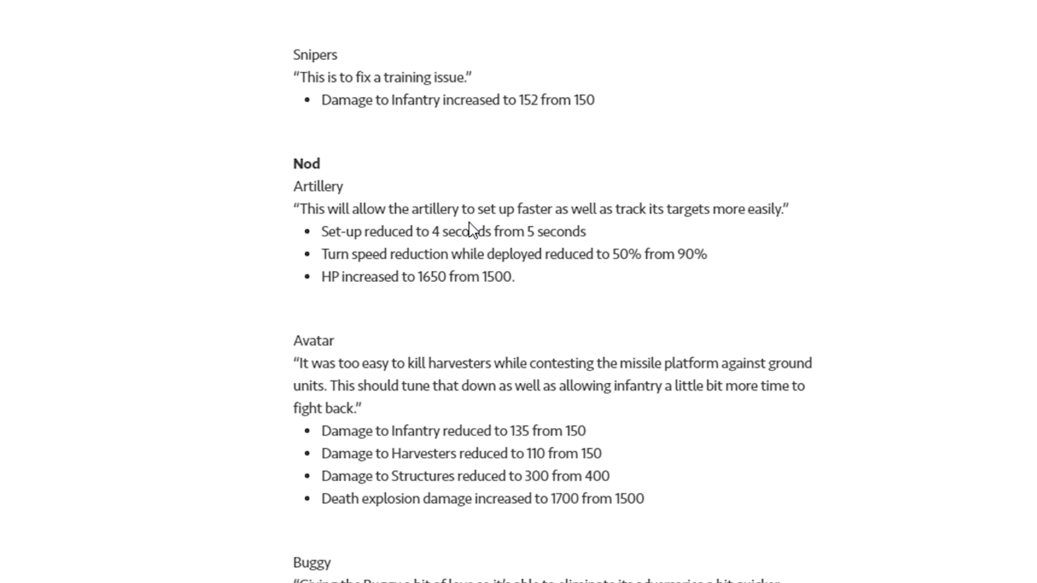
mouse_move(388, 260)
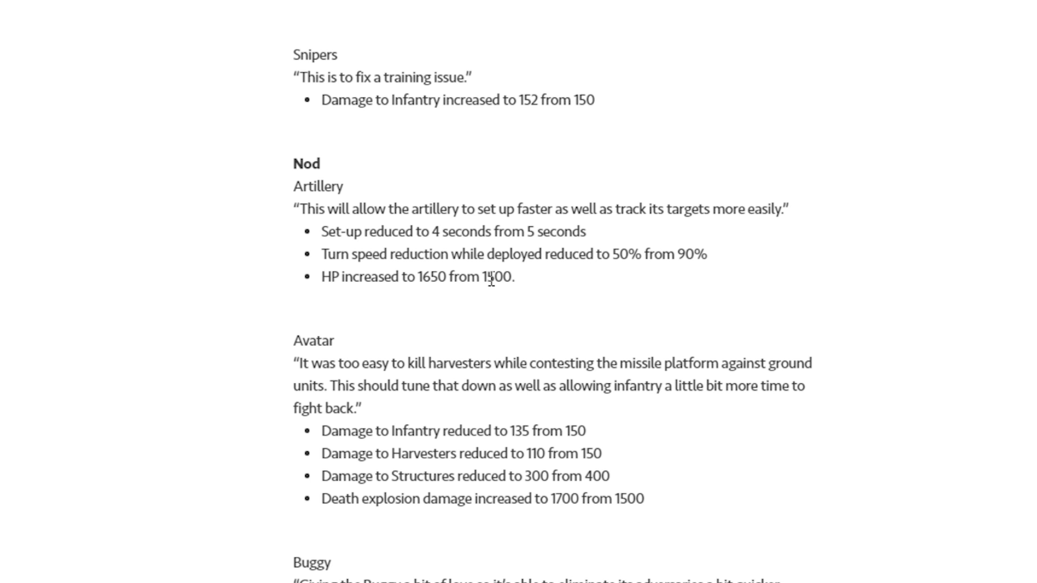
mouse_move(527, 284)
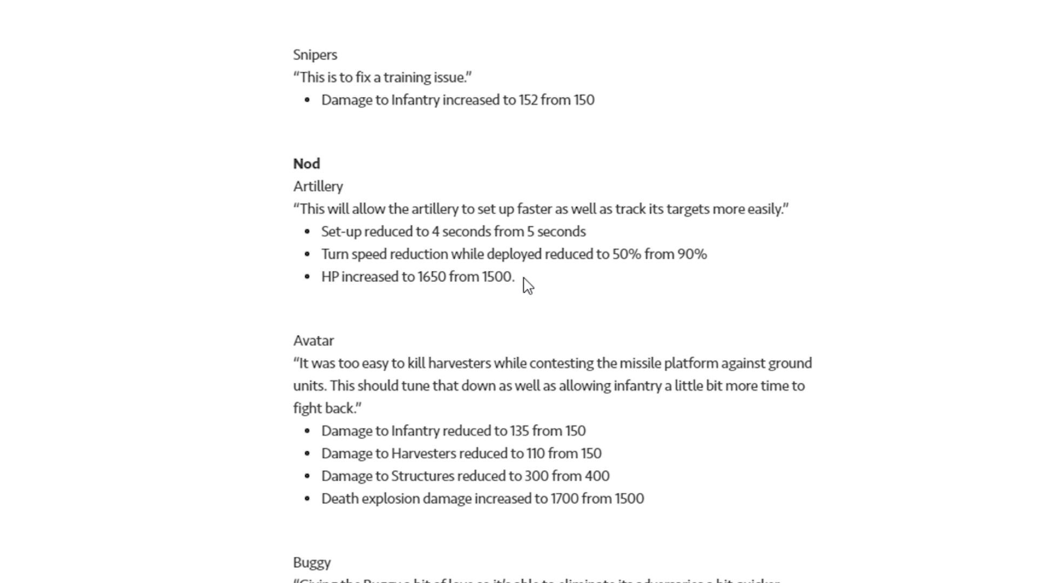
left_click_drag(457, 4, 512, 276)
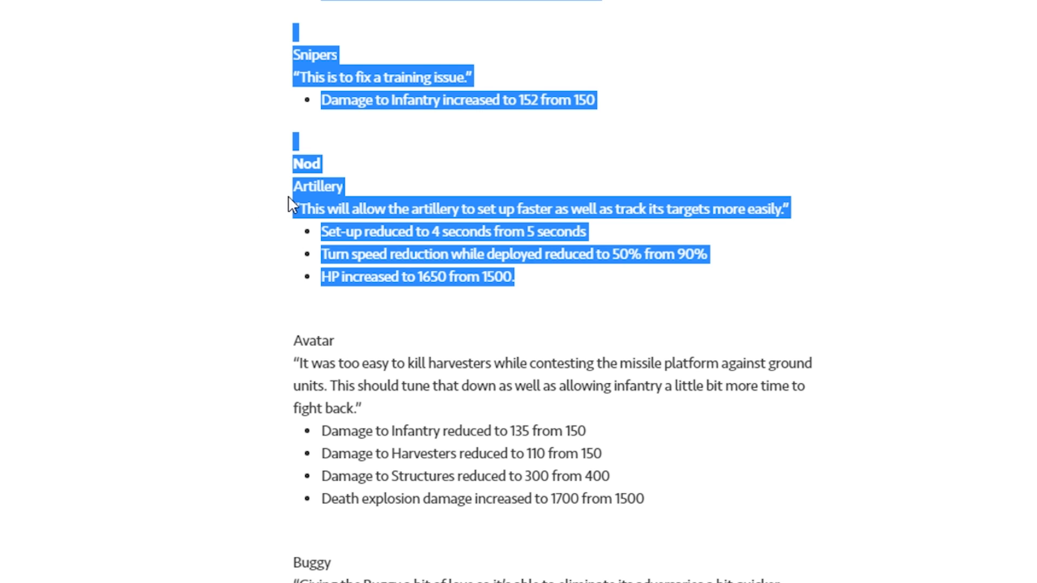
left_click(542, 286)
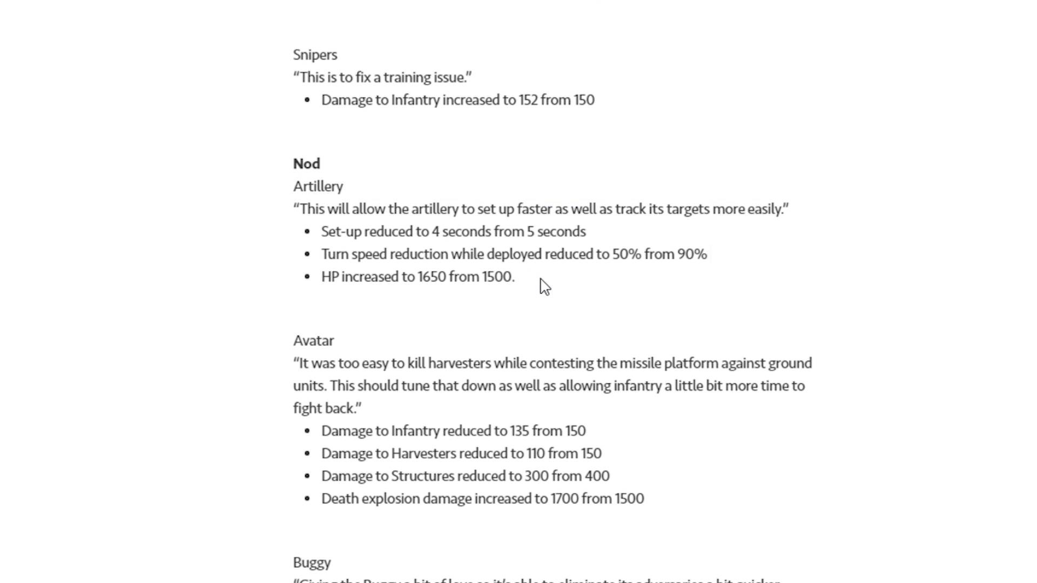
Scroll to Buggy's 0.66 attack cooldown and Cyber Wheels' 1.5 attack speed, highlighting values.
scroll("down", 3)
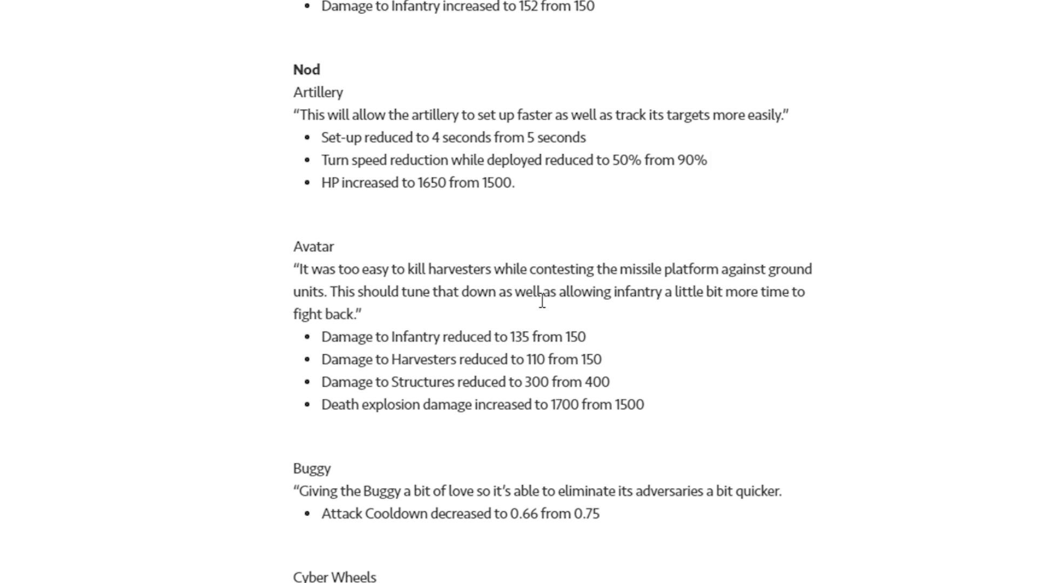
scroll("down", 3)
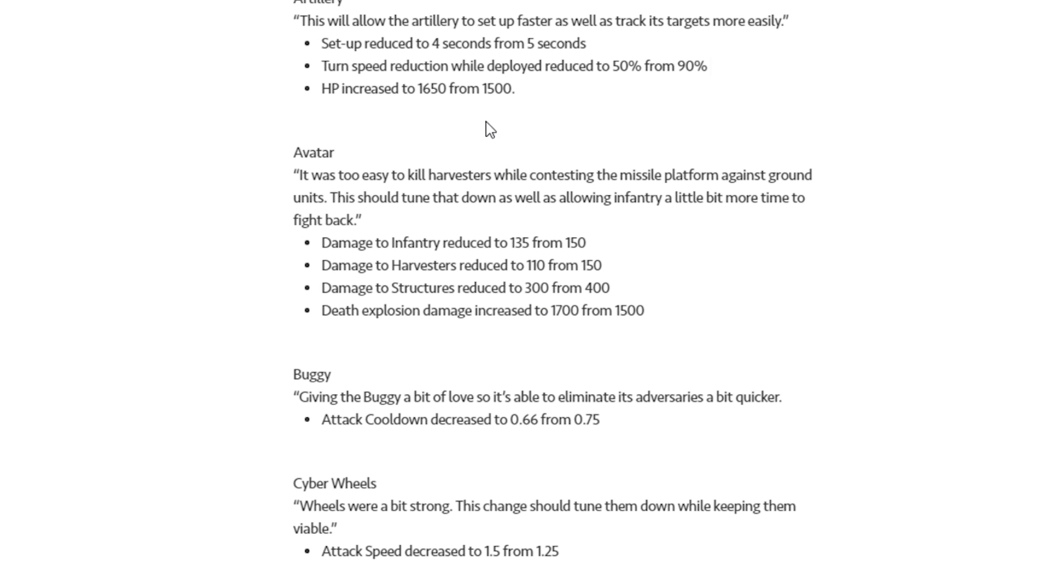
mouse_move(488, 224)
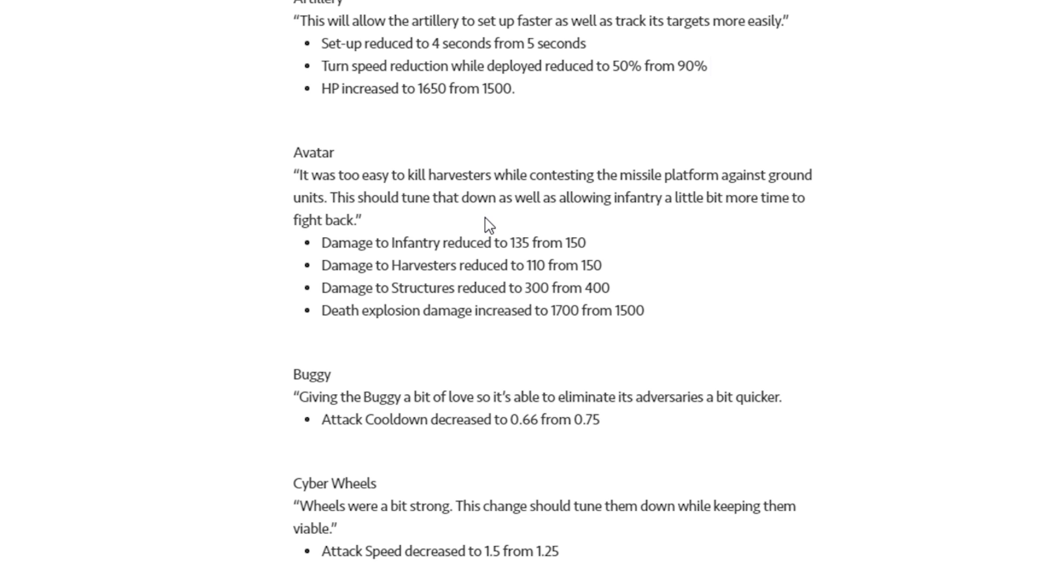
left_click_drag(507, 242, 585, 242)
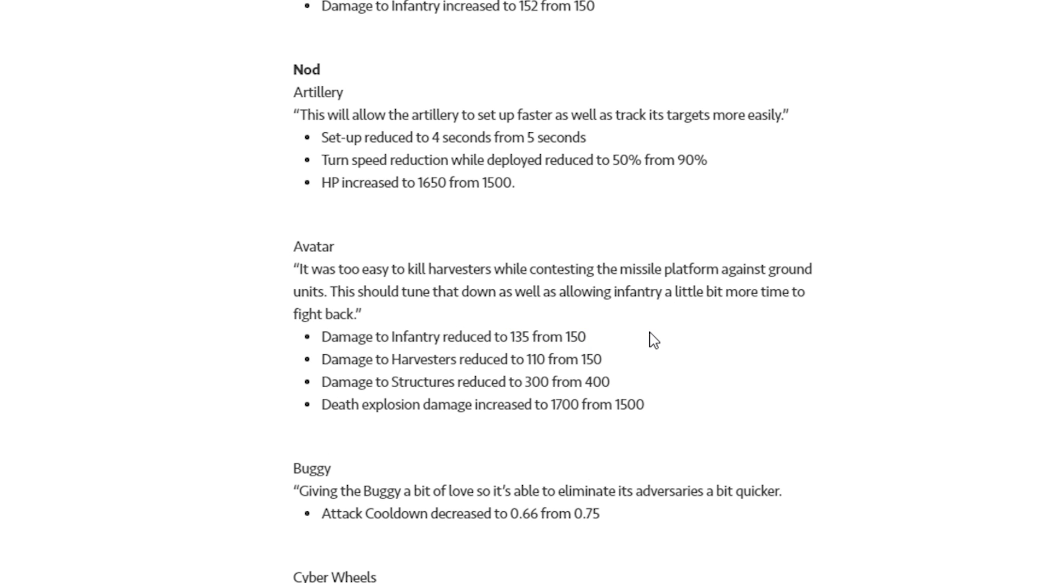
mouse_move(509, 329)
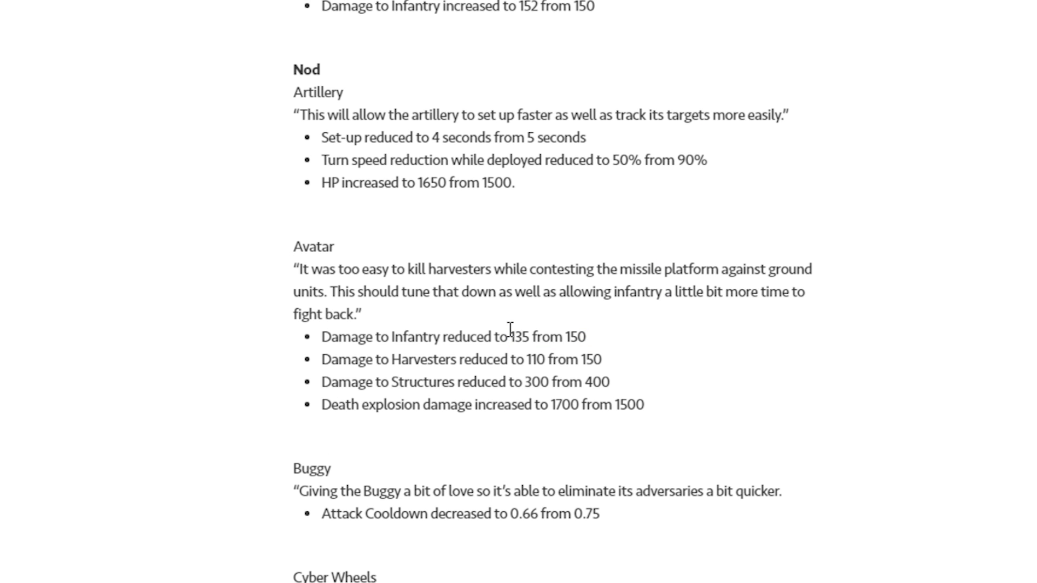
scroll("down", 3)
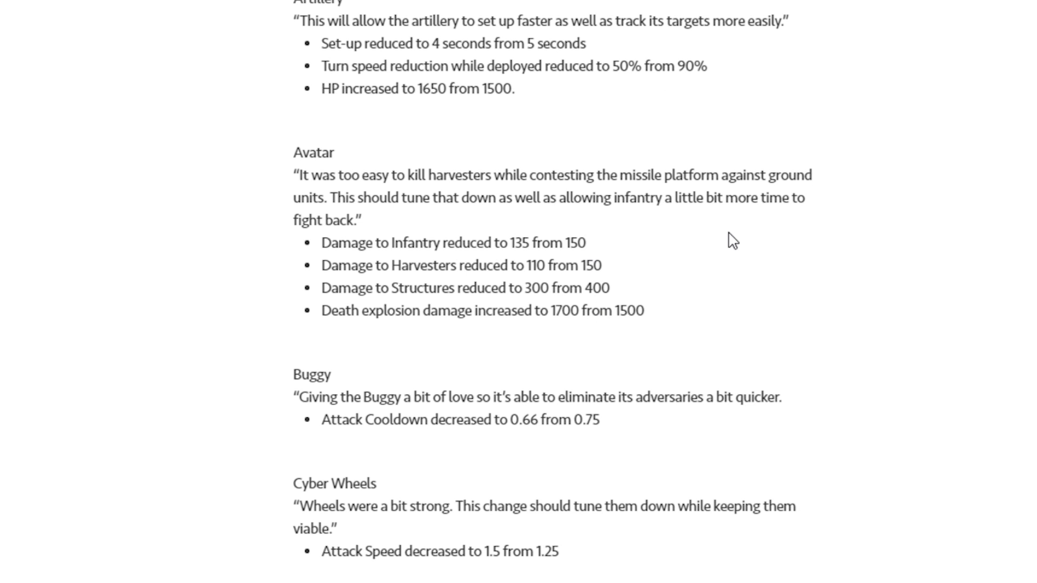
left_click_drag(536, 265, 602, 265)
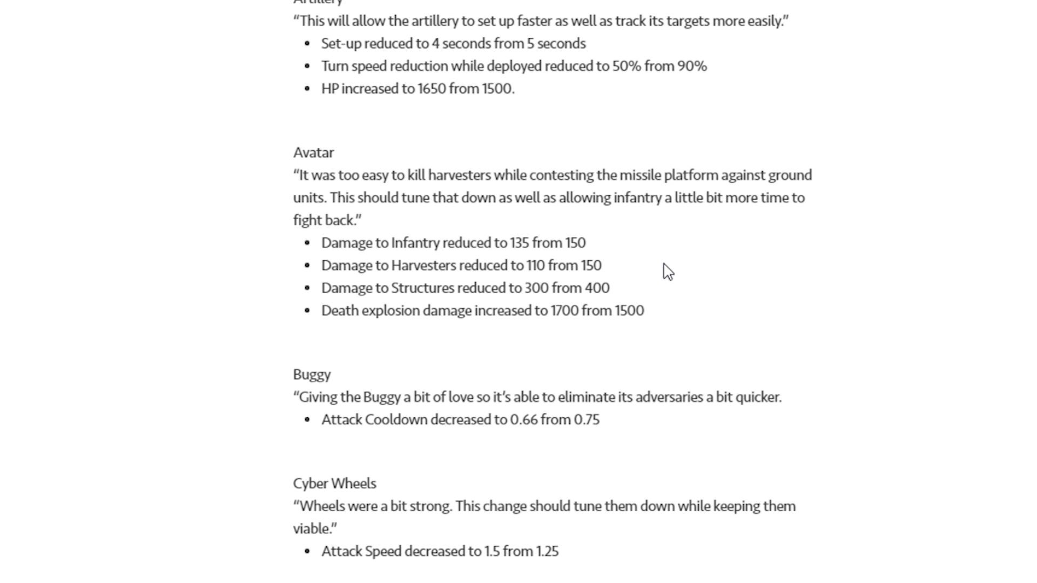
Scroll through Giga Cannon's 1455 health and Oxanna's buff duration of 8.
scroll("down", 3)
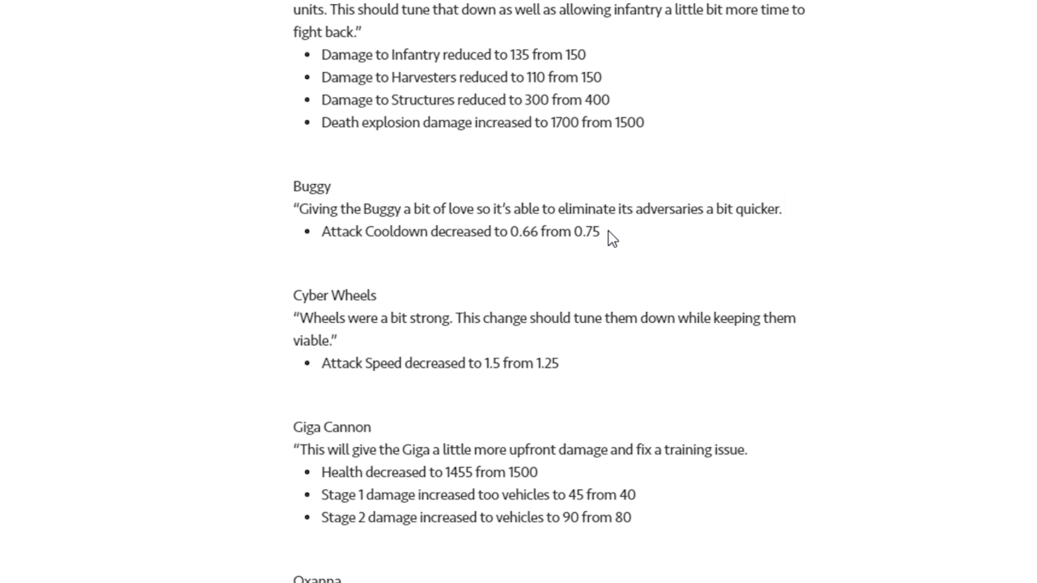
scroll("down", 3)
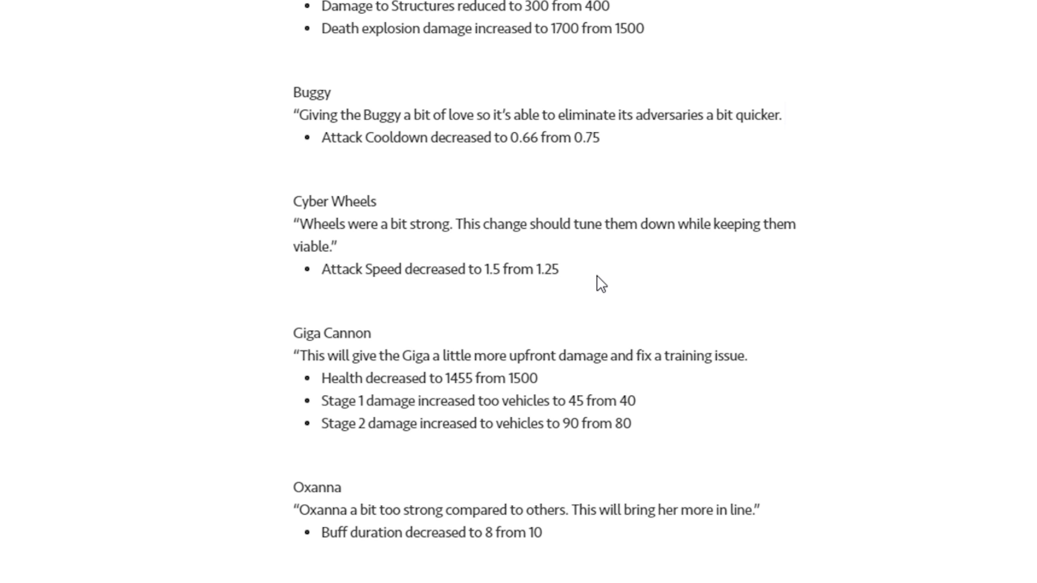
mouse_move(525, 262)
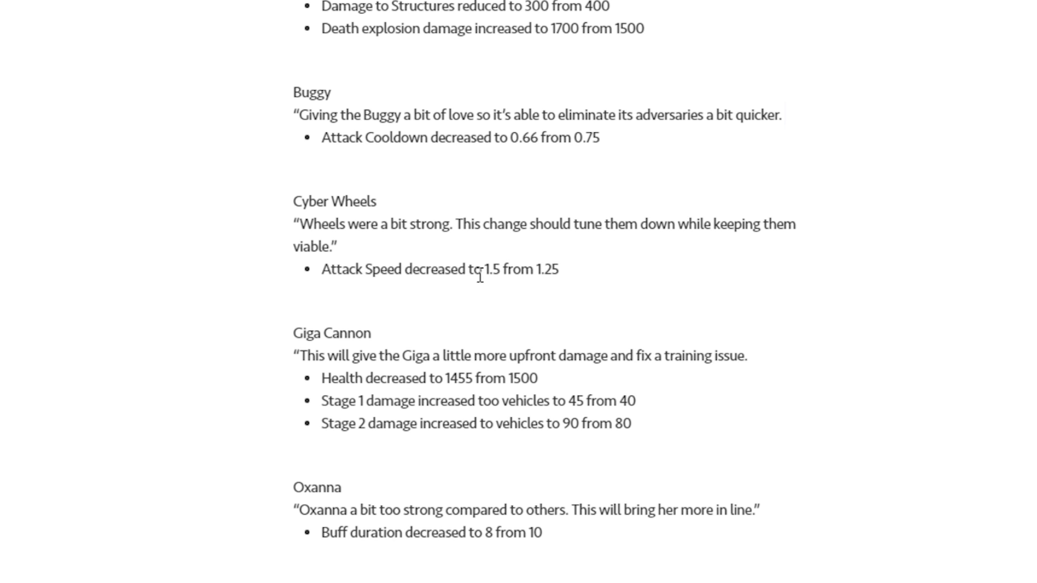
mouse_move(633, 295)
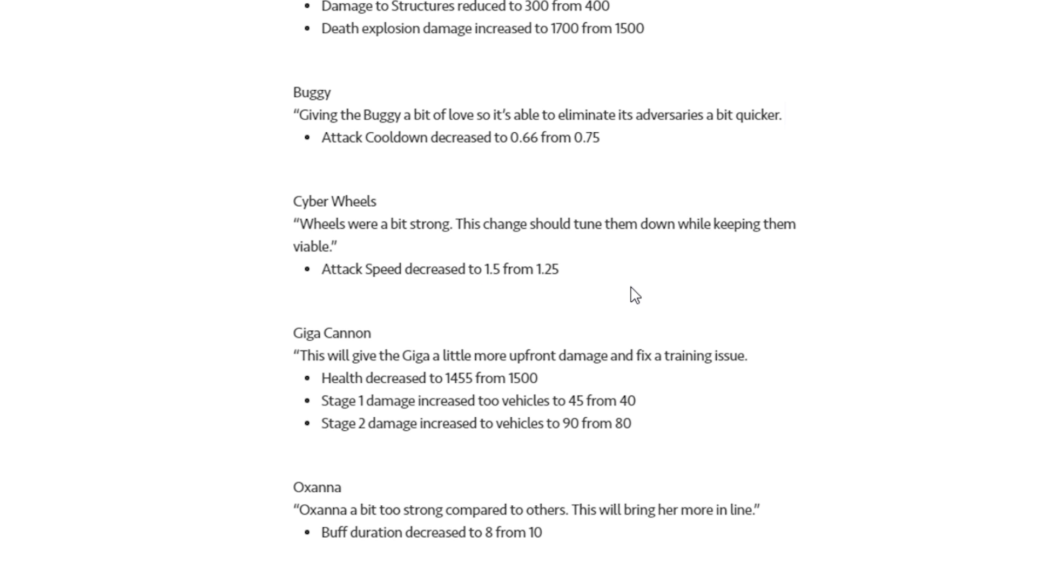
mouse_move(640, 291)
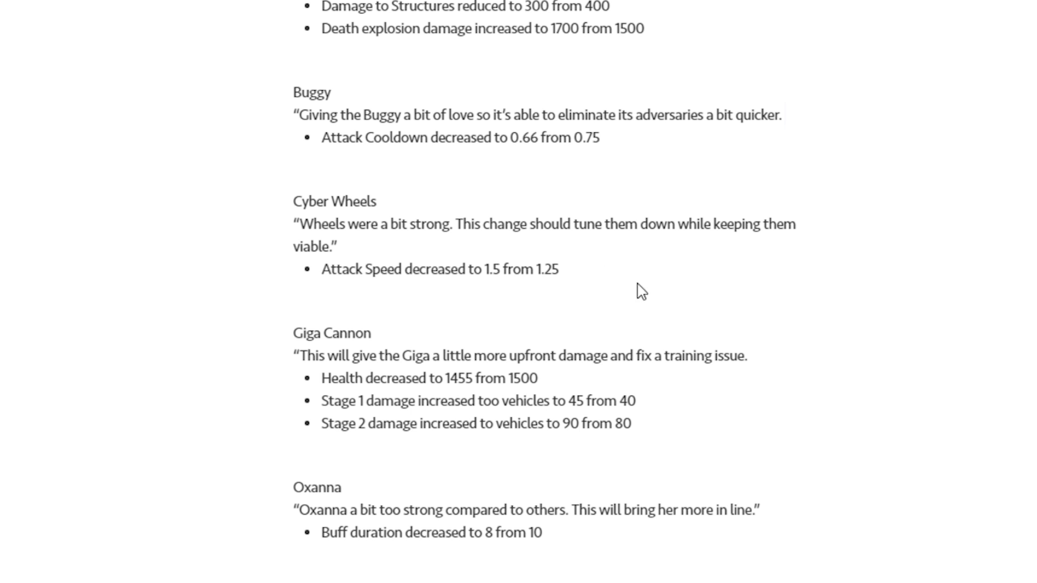
mouse_move(559, 291)
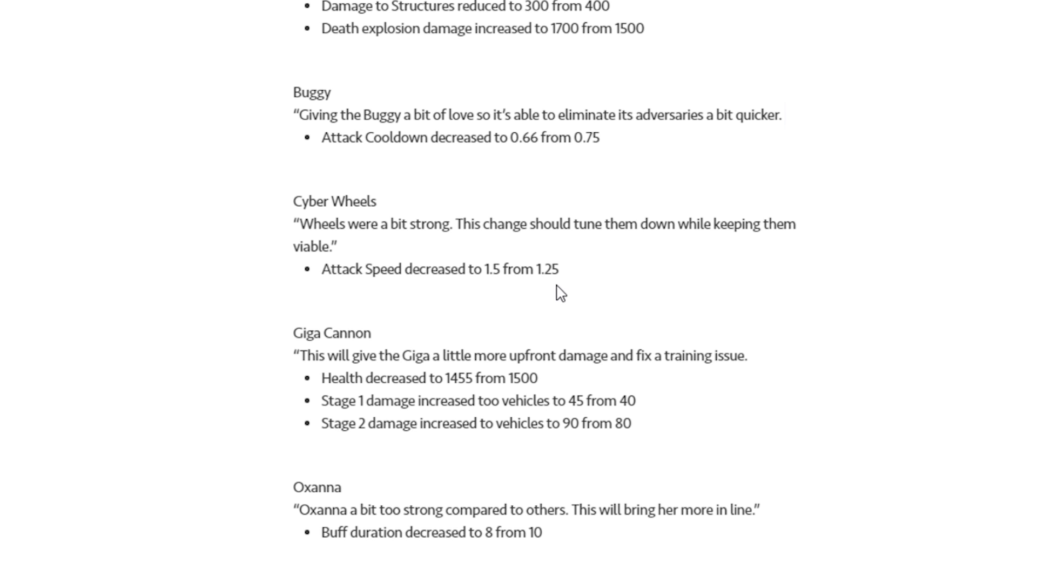
mouse_move(614, 289)
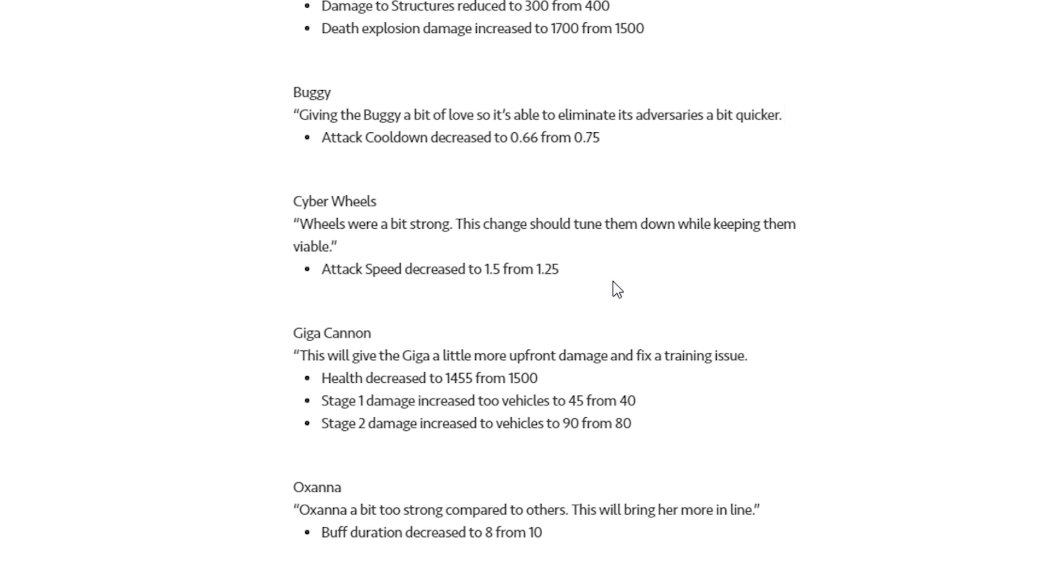
Scroll to Scorpion Tanks and Stealth Tank, highlighting then clearing the Giga Cannon stage damage lines.
scroll("down", 3)
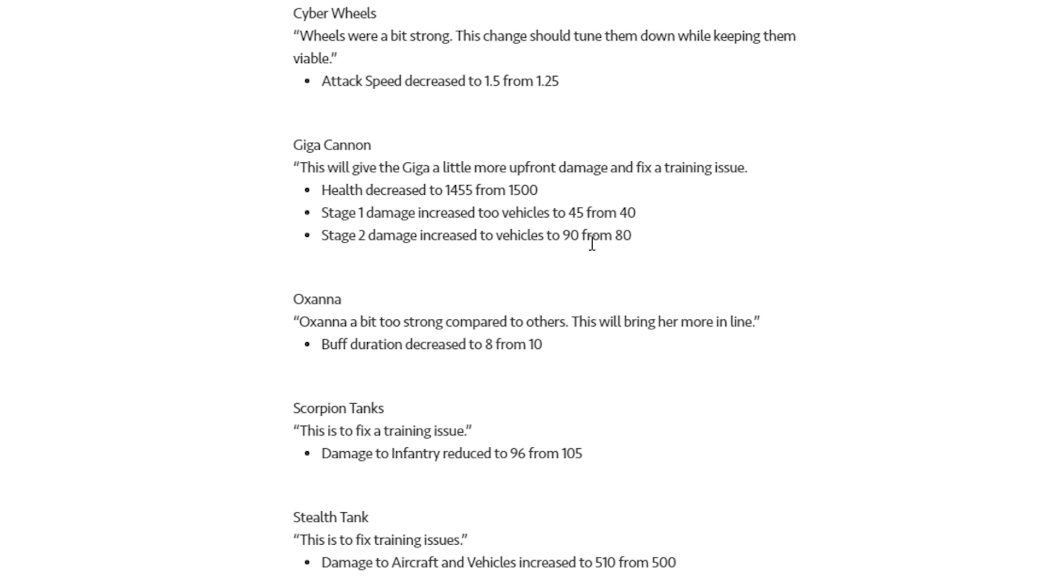
mouse_move(595, 243)
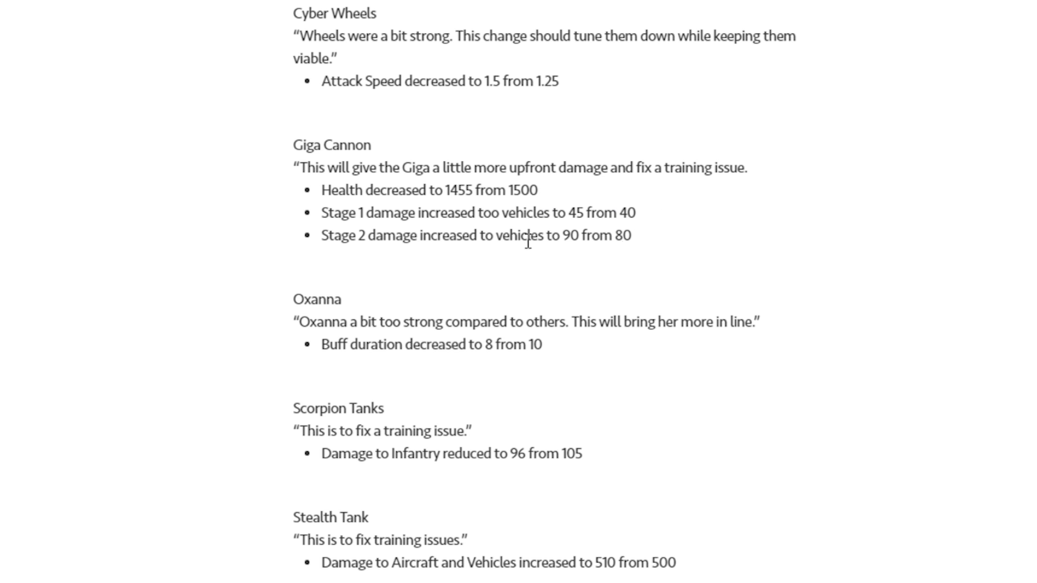
left_click_drag(292, 145, 631, 236)
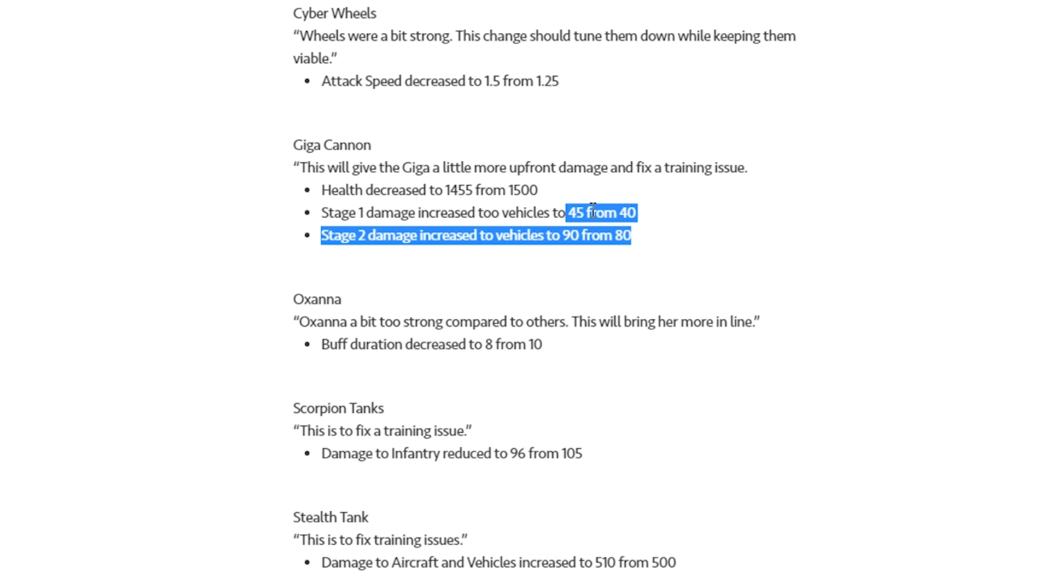
mouse_move(715, 236)
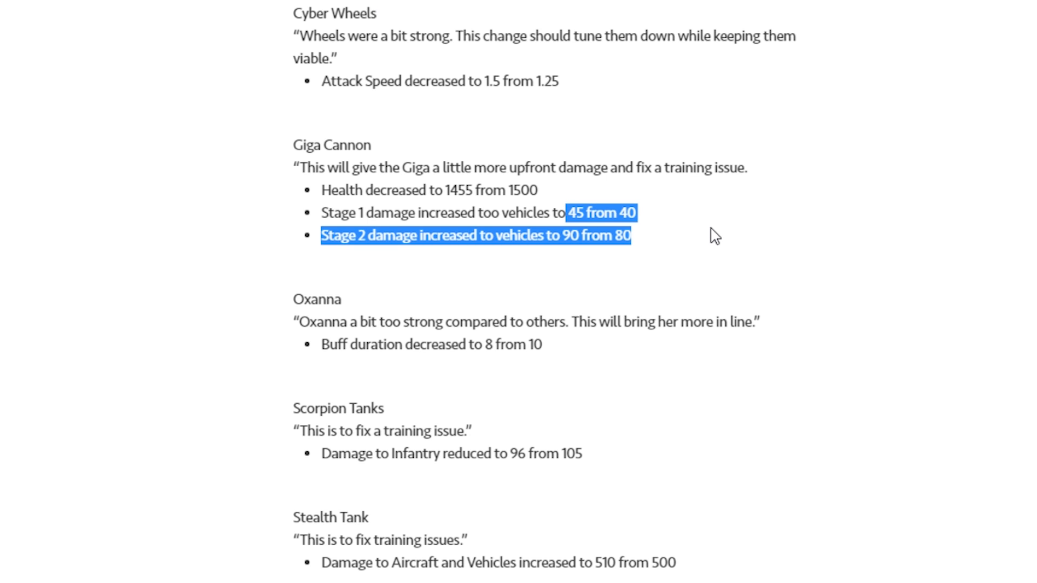
mouse_move(684, 236)
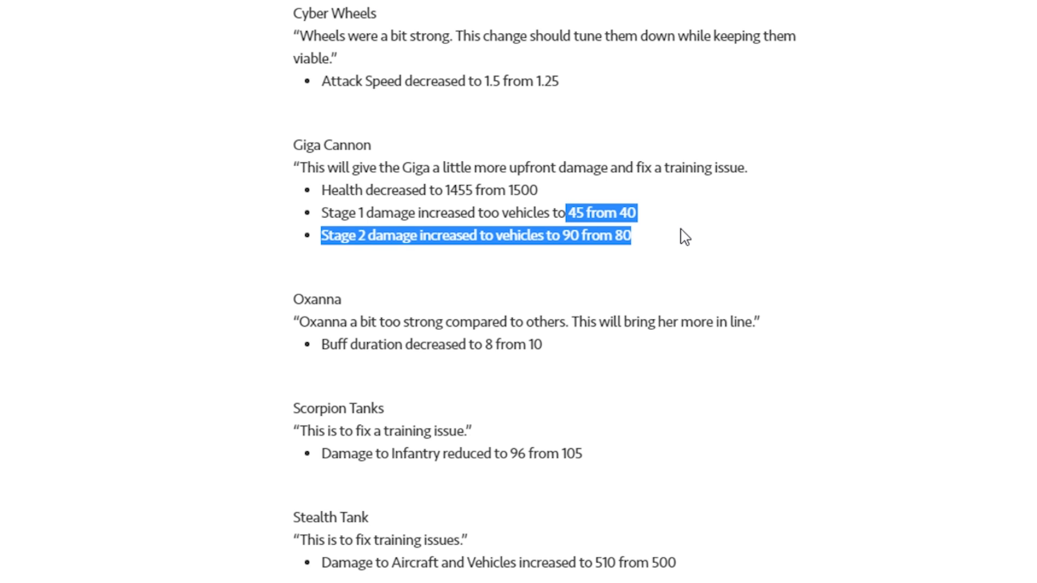
left_click(633, 235)
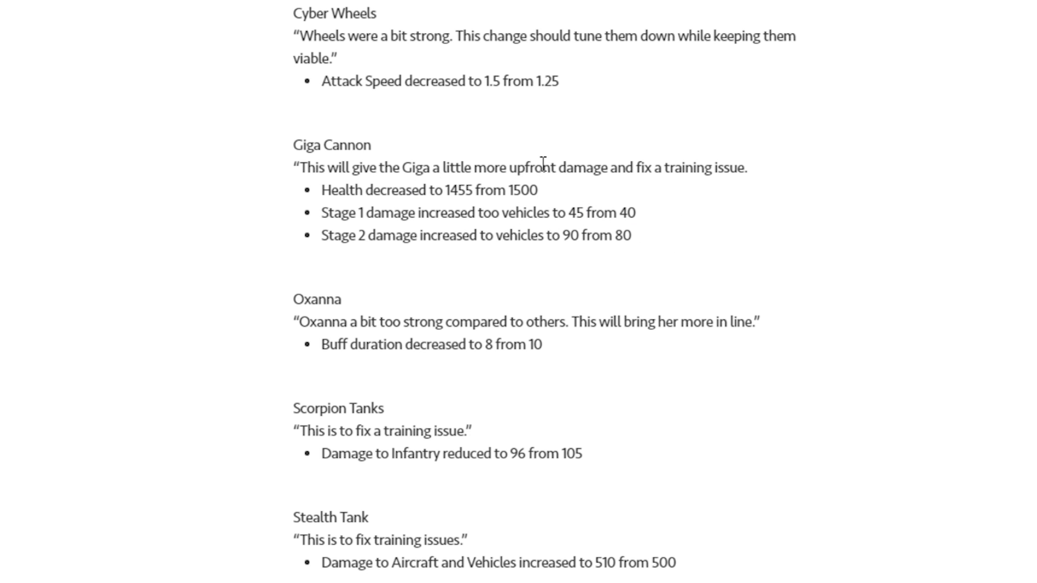
mouse_move(615, 203)
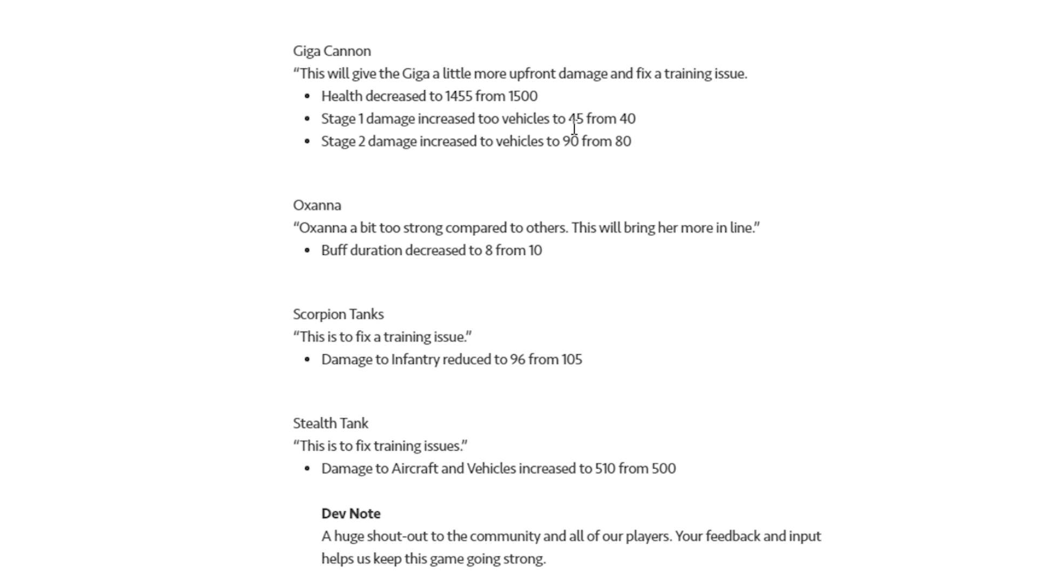
mouse_move(579, 122)
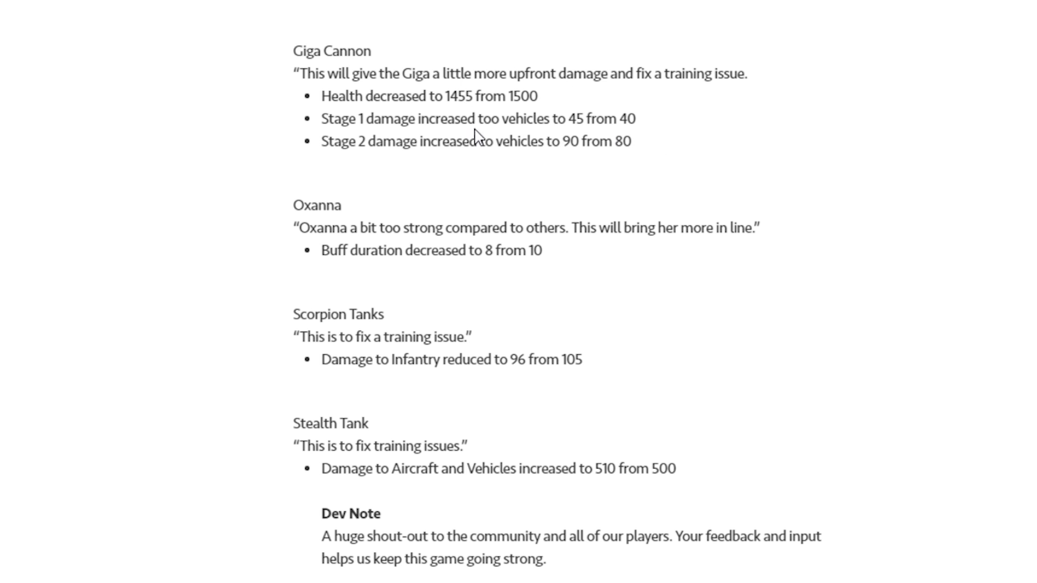
Scroll past the Dev Note to the special mentions and closing thank-you paragraph.
scroll("down", 3)
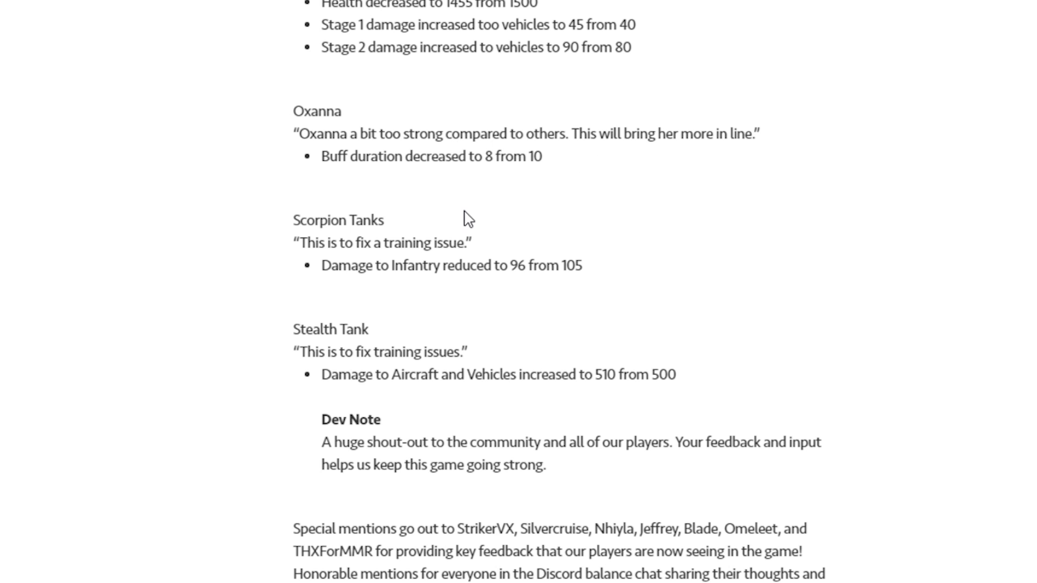
mouse_move(498, 191)
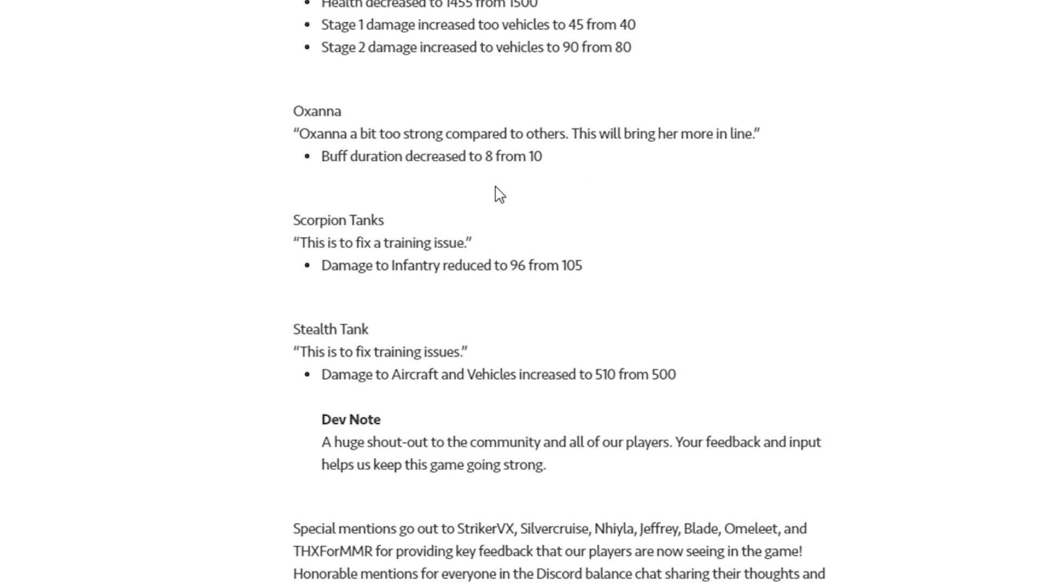
mouse_move(424, 263)
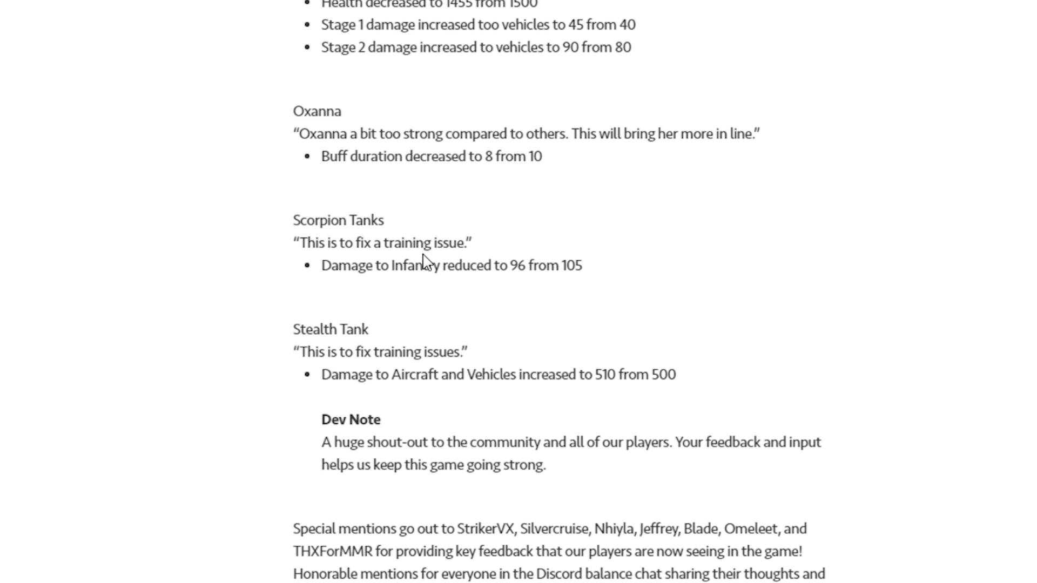
scroll("down", 3)
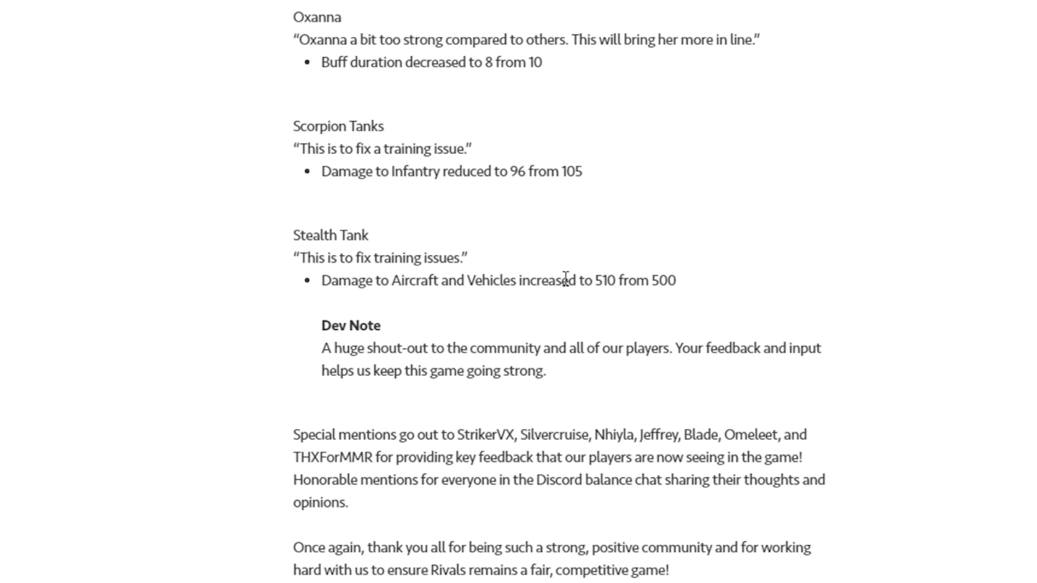
mouse_move(629, 300)
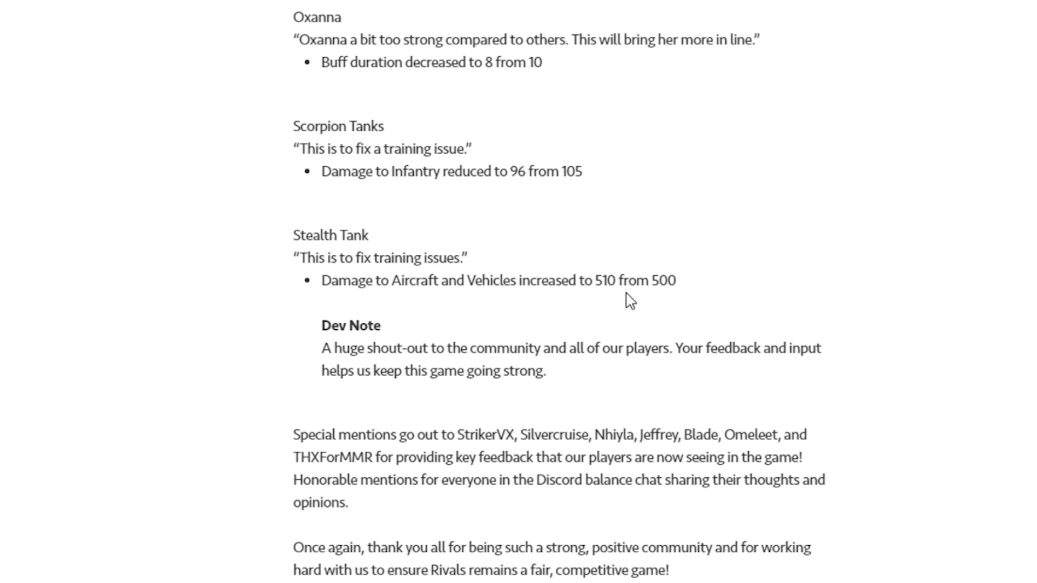